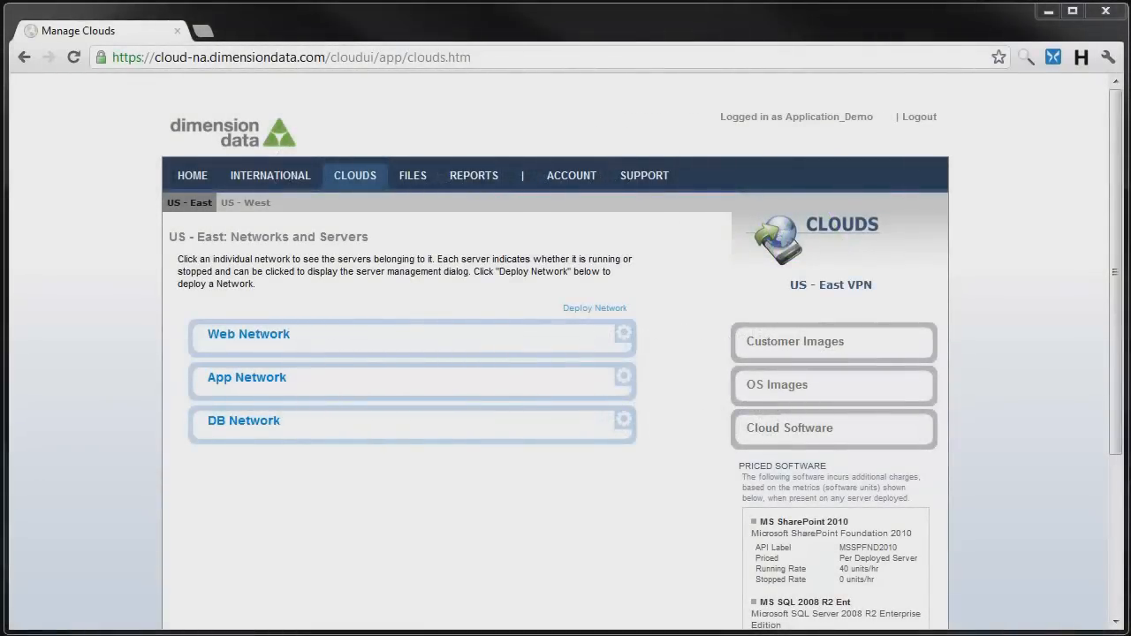
Step: Expand Web Network and open its Manage Network dialog with the private and public IP ranges
left_click(248, 334)
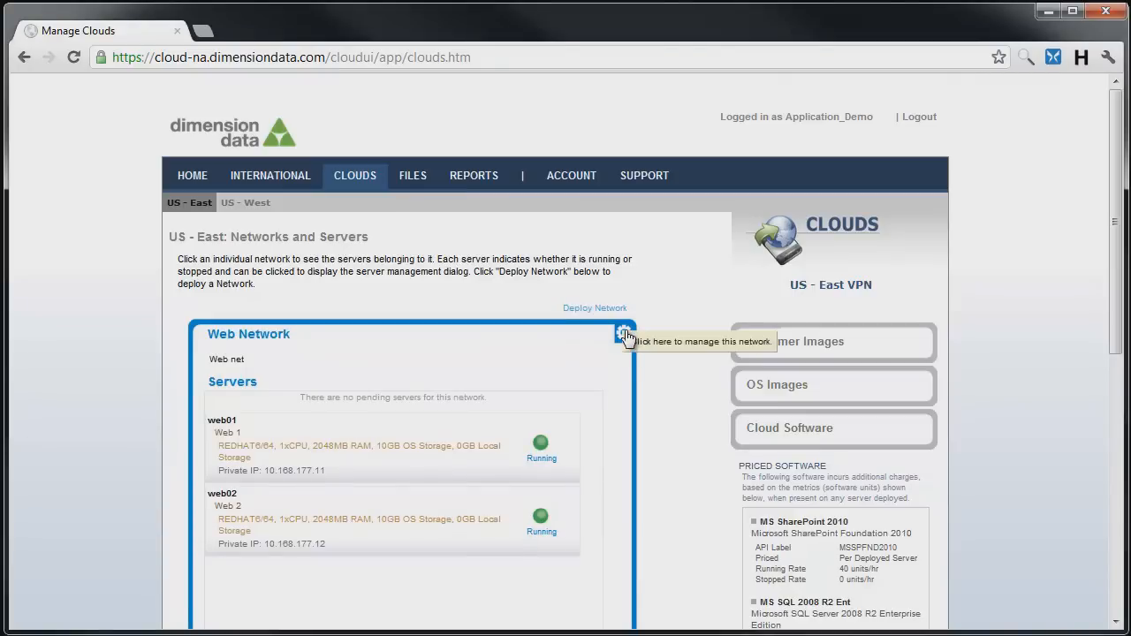
left_click(625, 337)
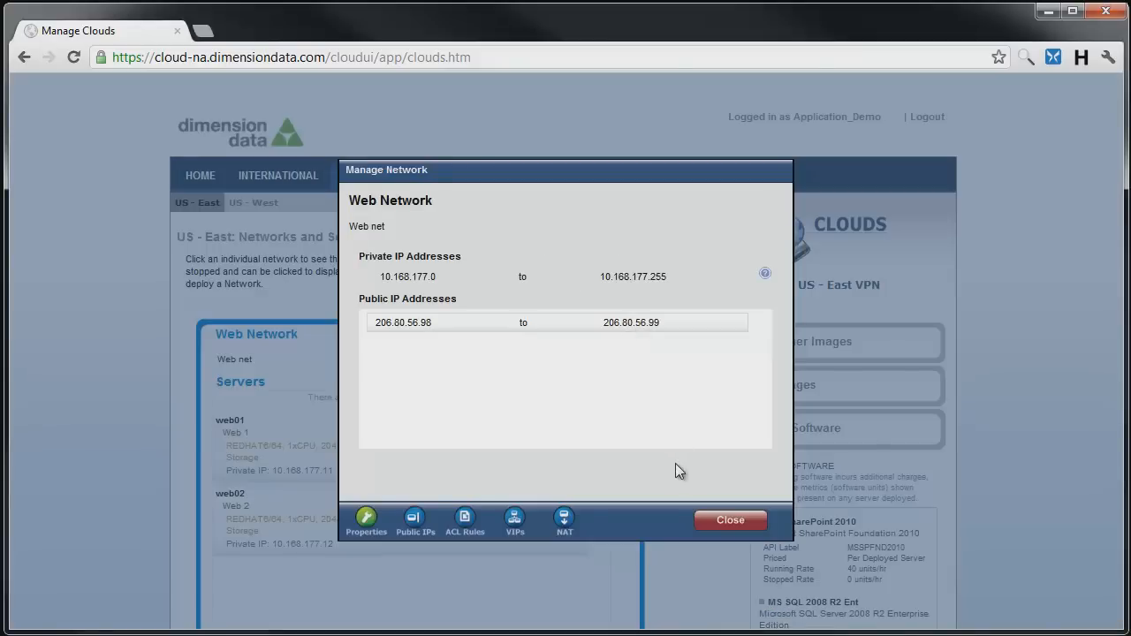
mouse_move(516, 520)
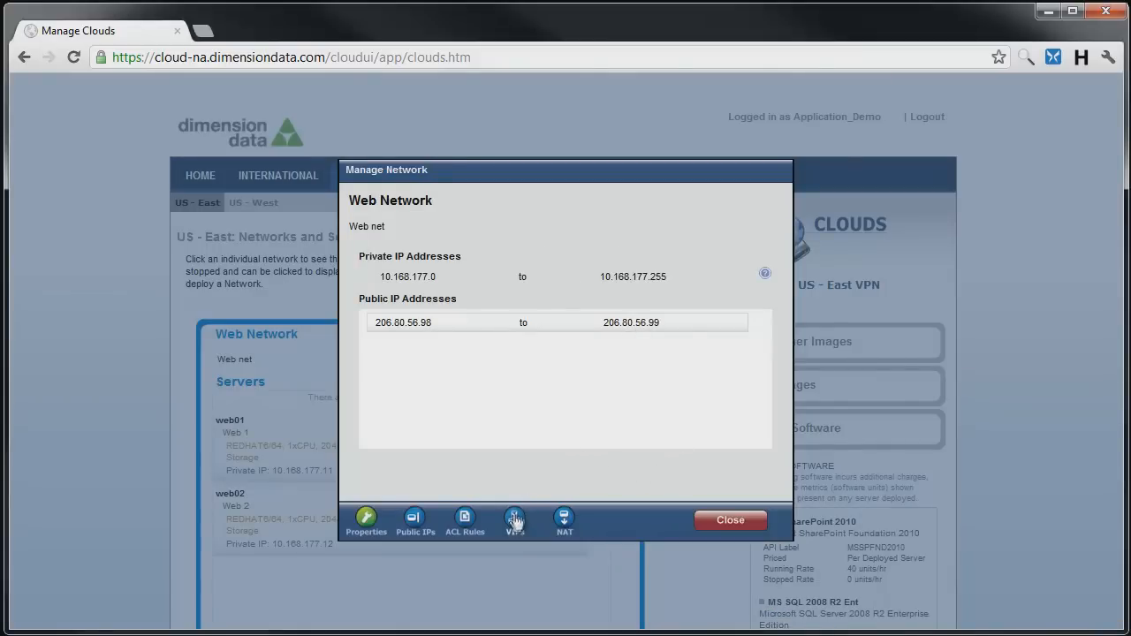
Step: Open the network's load balancer settings and name a new real server web01
left_click(514, 520)
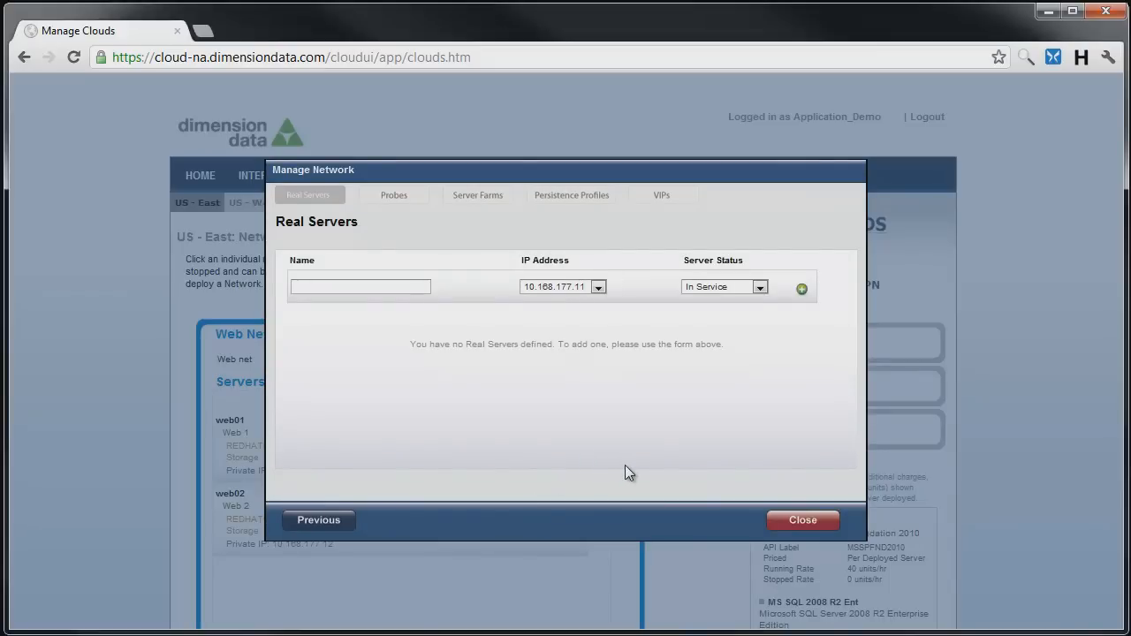
mouse_move(332, 253)
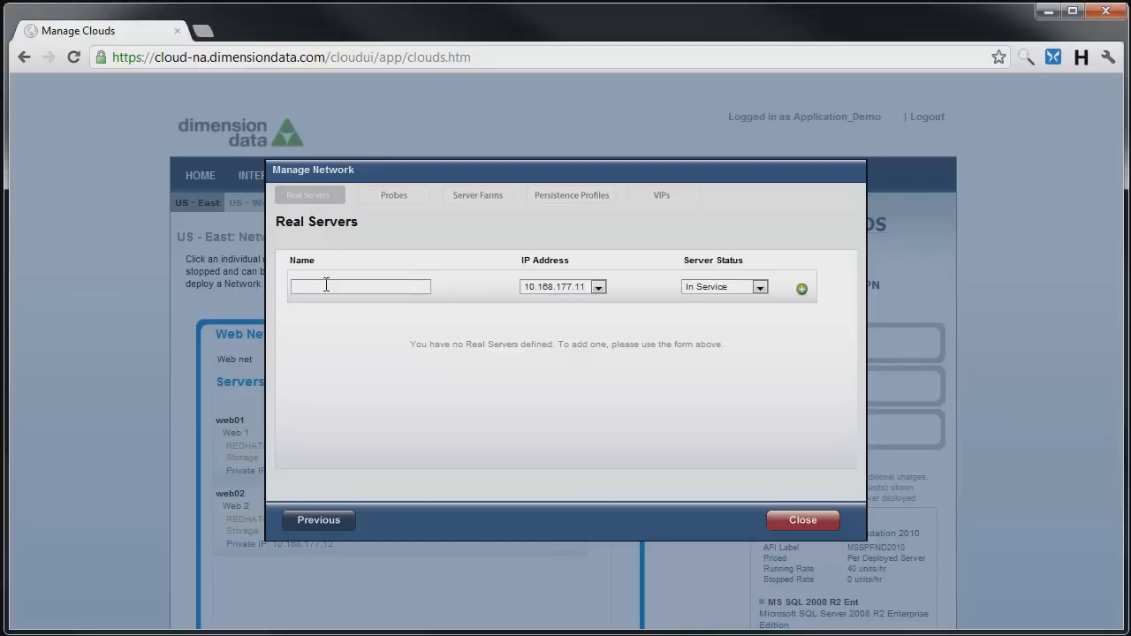
left_click(361, 287)
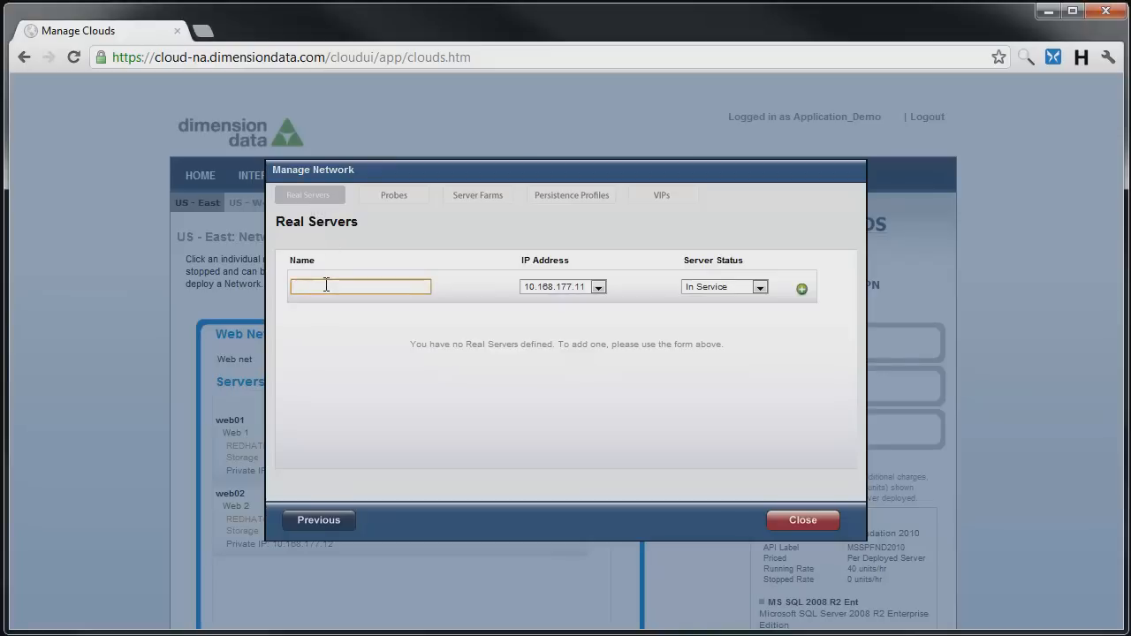
type("web01")
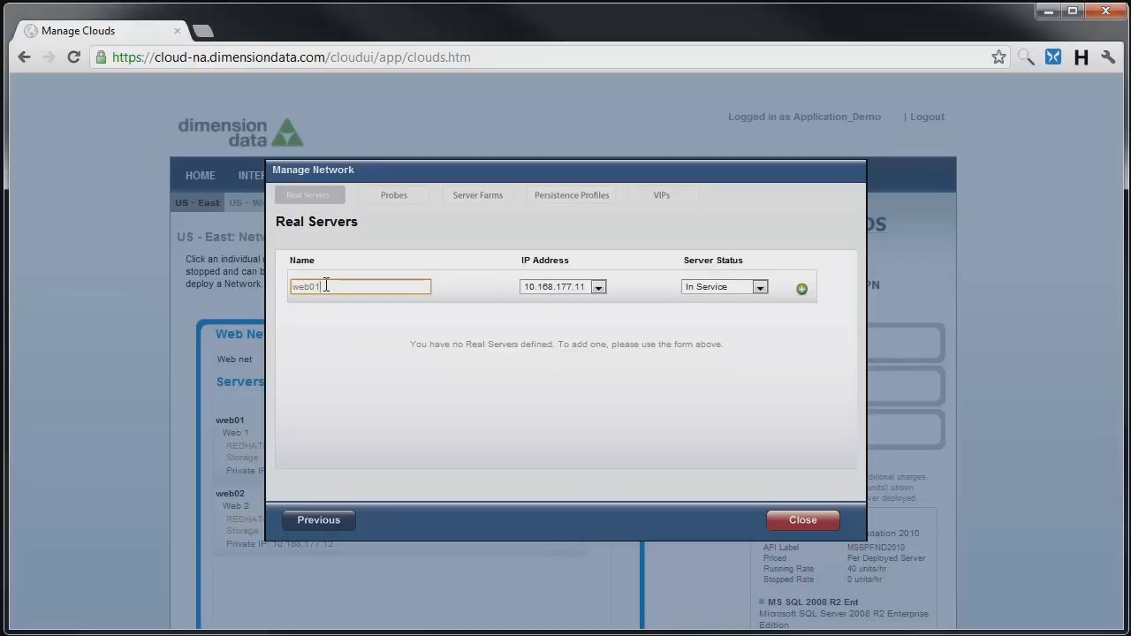
left_click(600, 287)
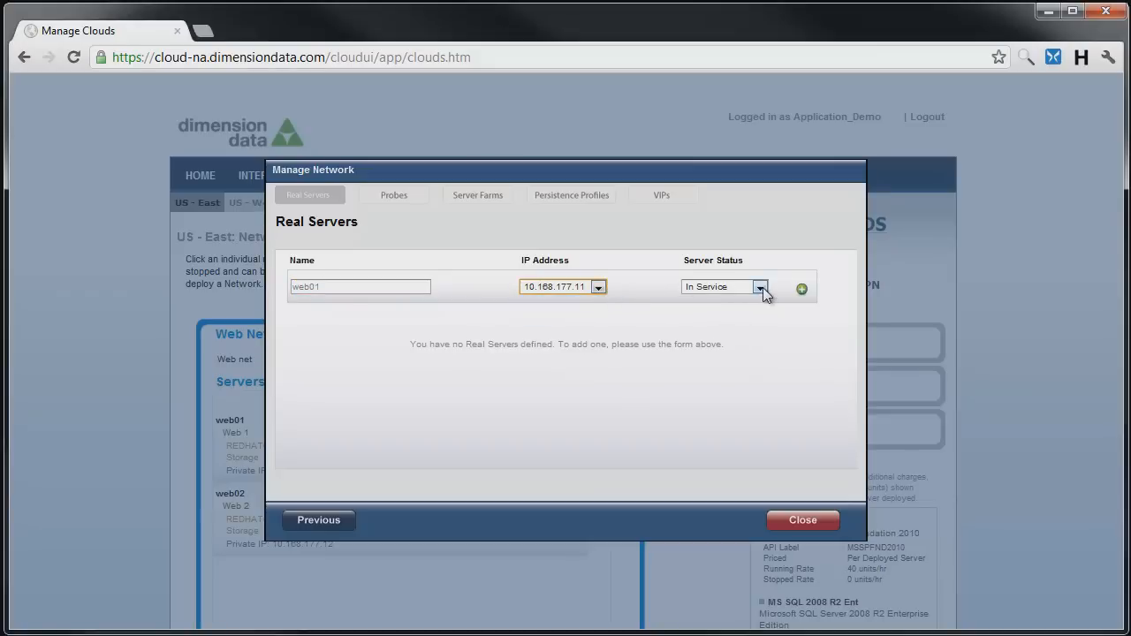
Step: Set web01's status to In Service and create it at 10.168.177.11
left_click(760, 286)
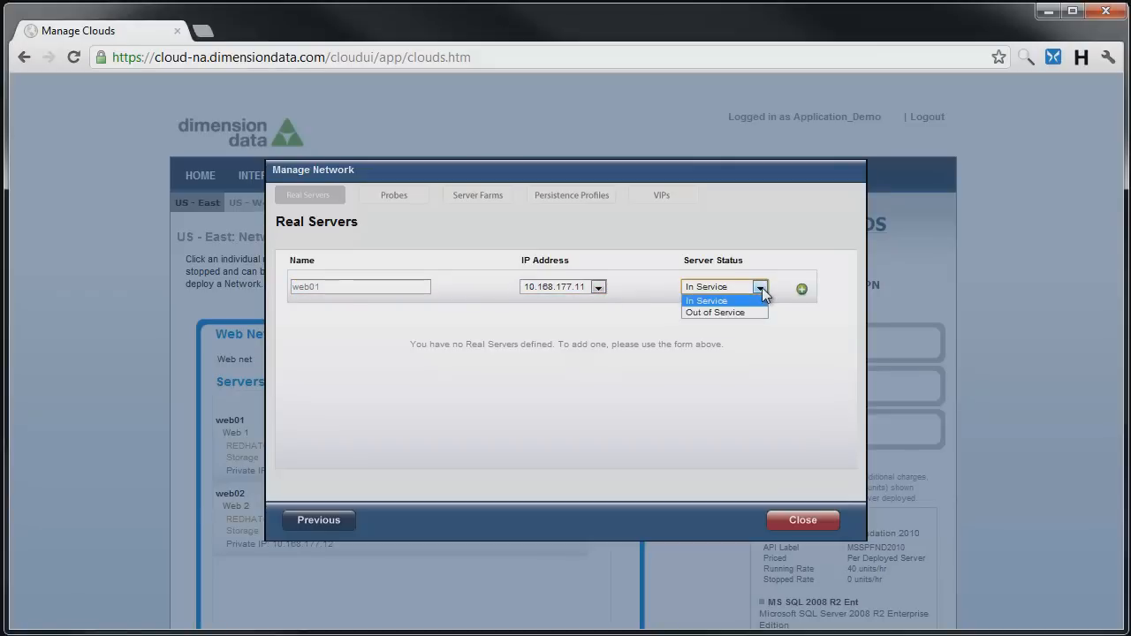
left_click(714, 312)
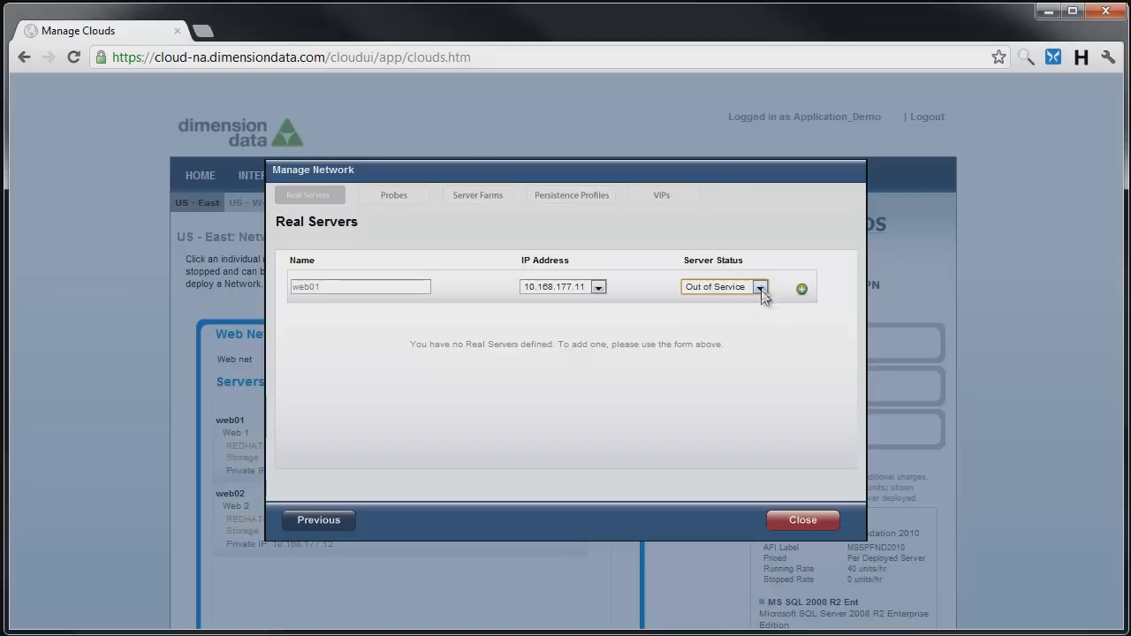
left_click(759, 286)
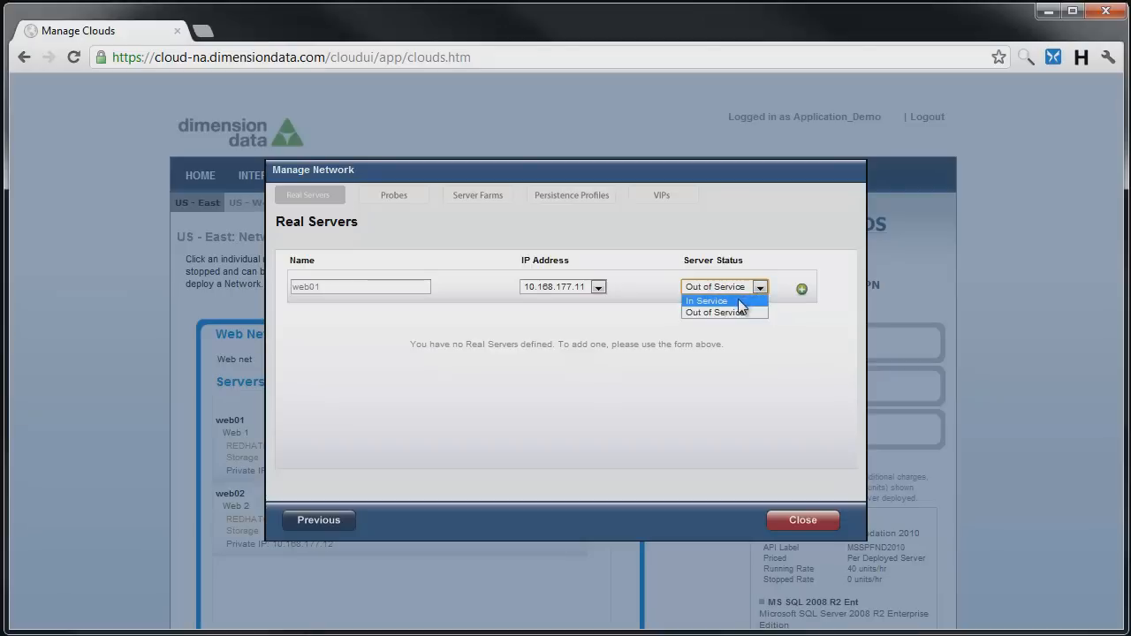
left_click(706, 300)
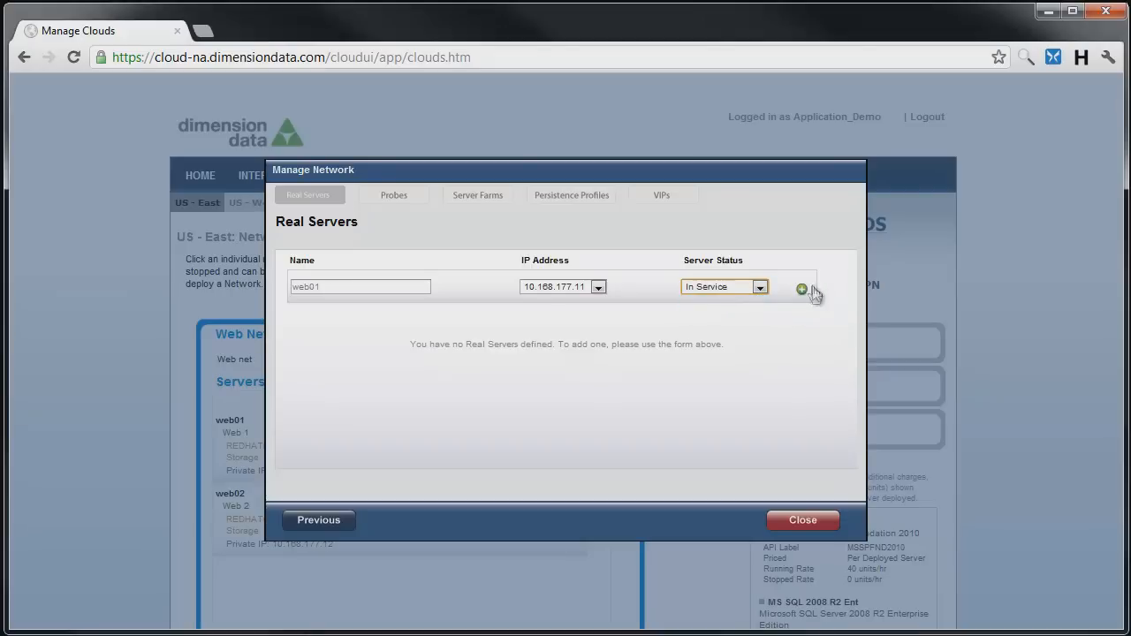
mouse_move(801, 290)
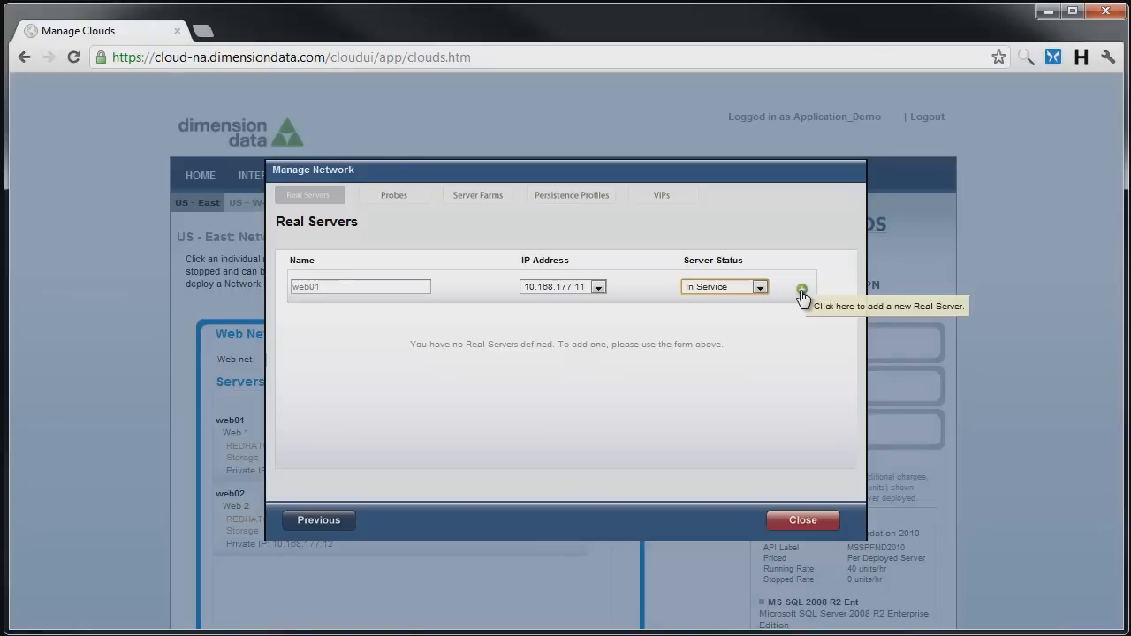
left_click(801, 290)
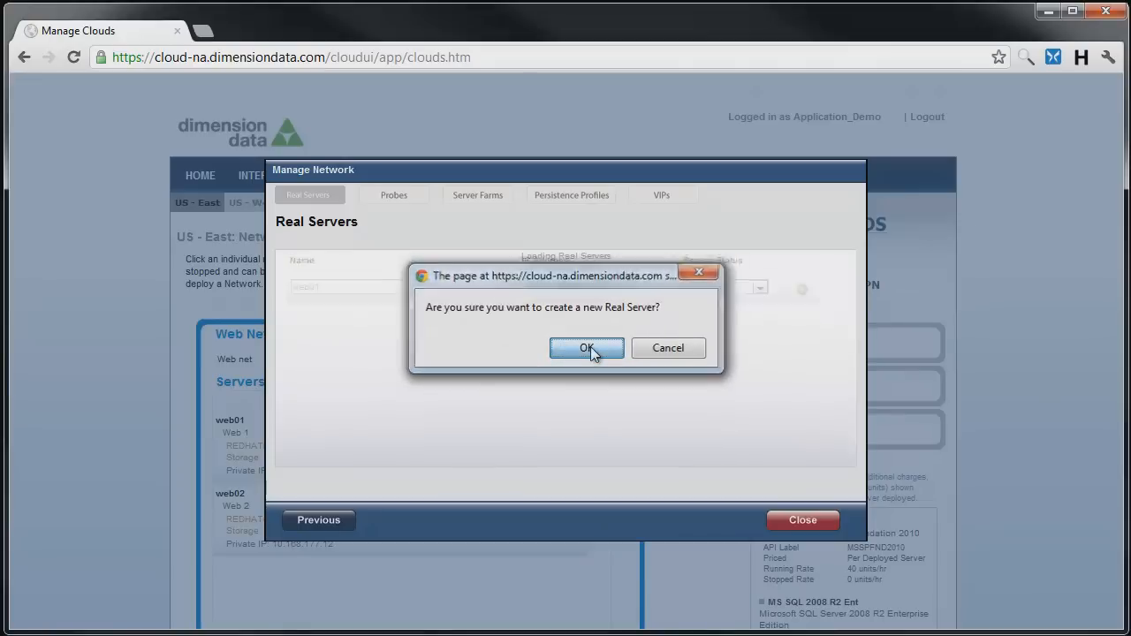
left_click(586, 347)
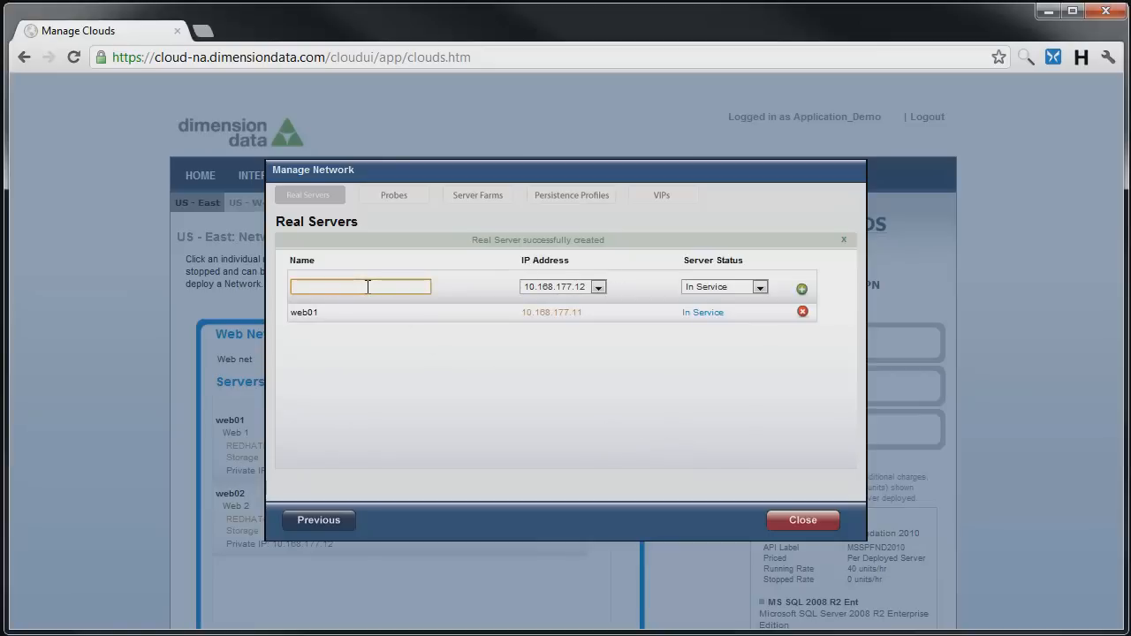
Step: Create real server web02 at 10.168.177.12, In Service, and confirm
type("web02")
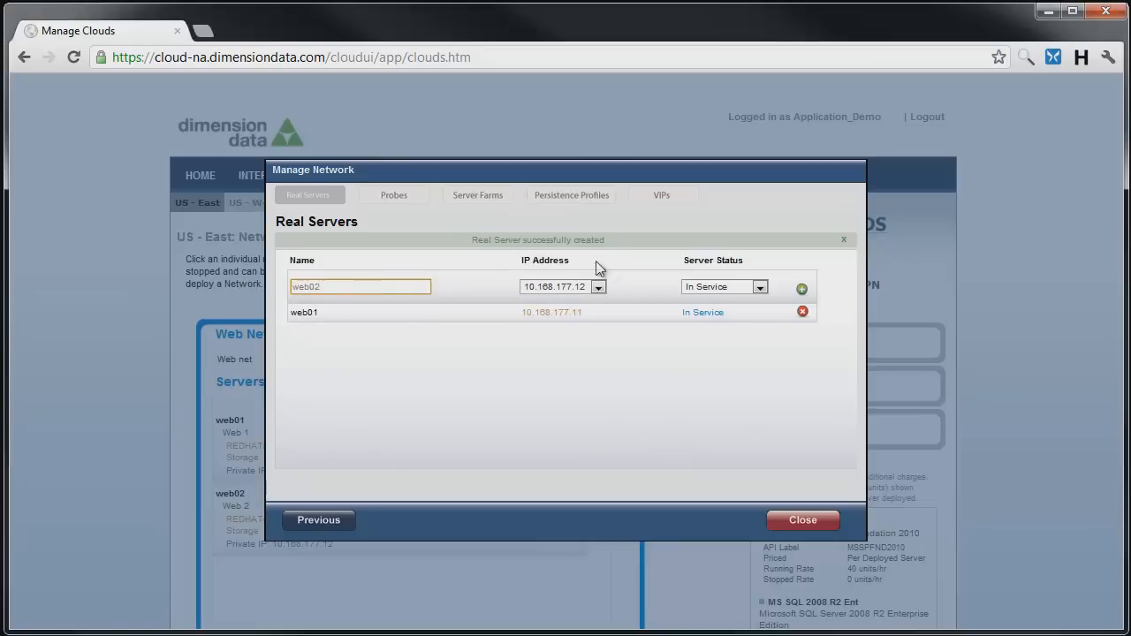
left_click(801, 289)
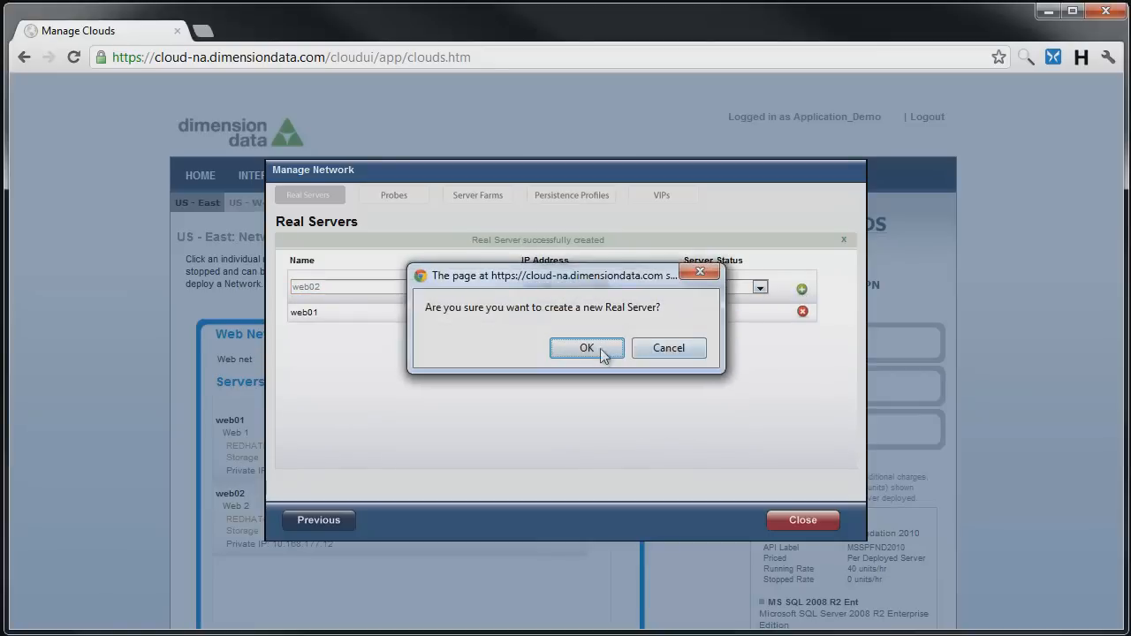
left_click(586, 348)
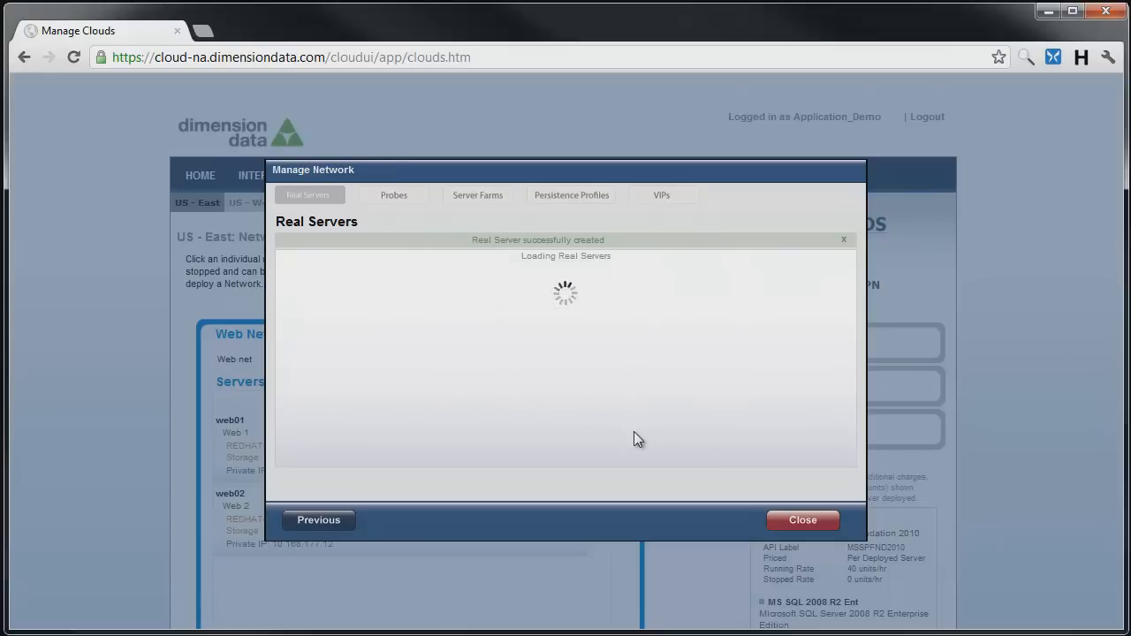
left_click(842, 240)
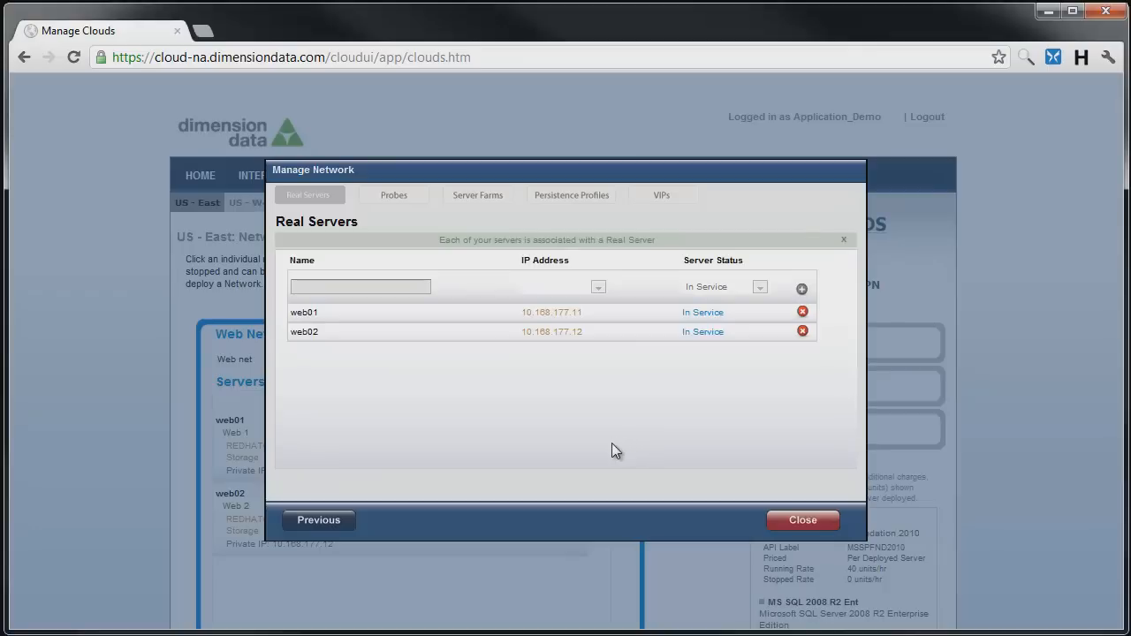
mouse_move(475, 203)
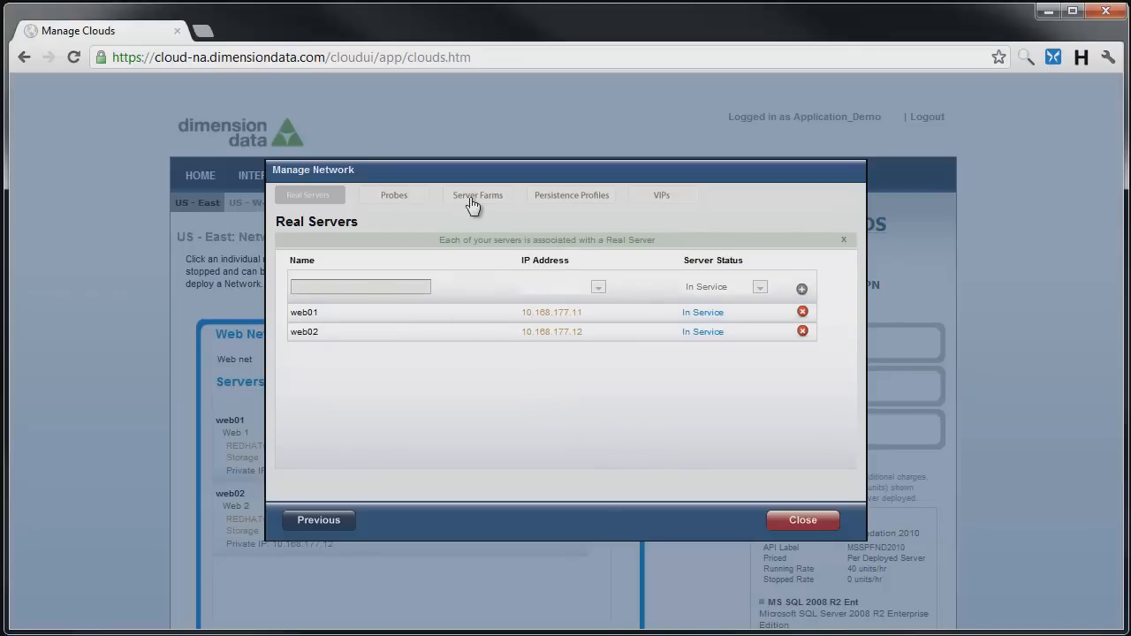
Step: Start a new server farm named webfarm
left_click(477, 195)
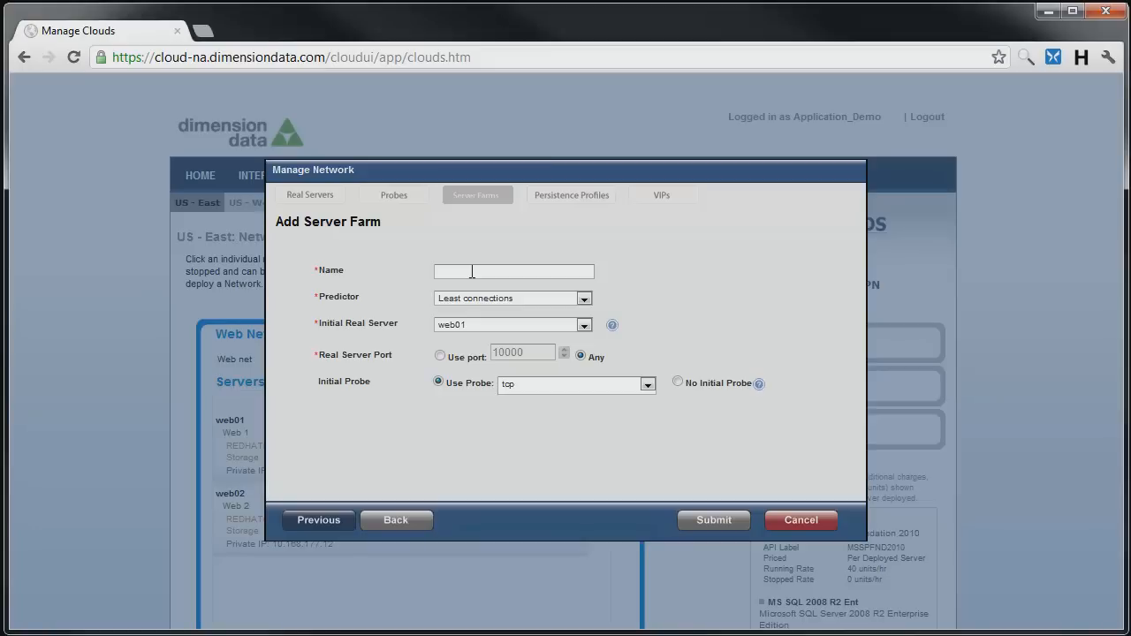
type("web")
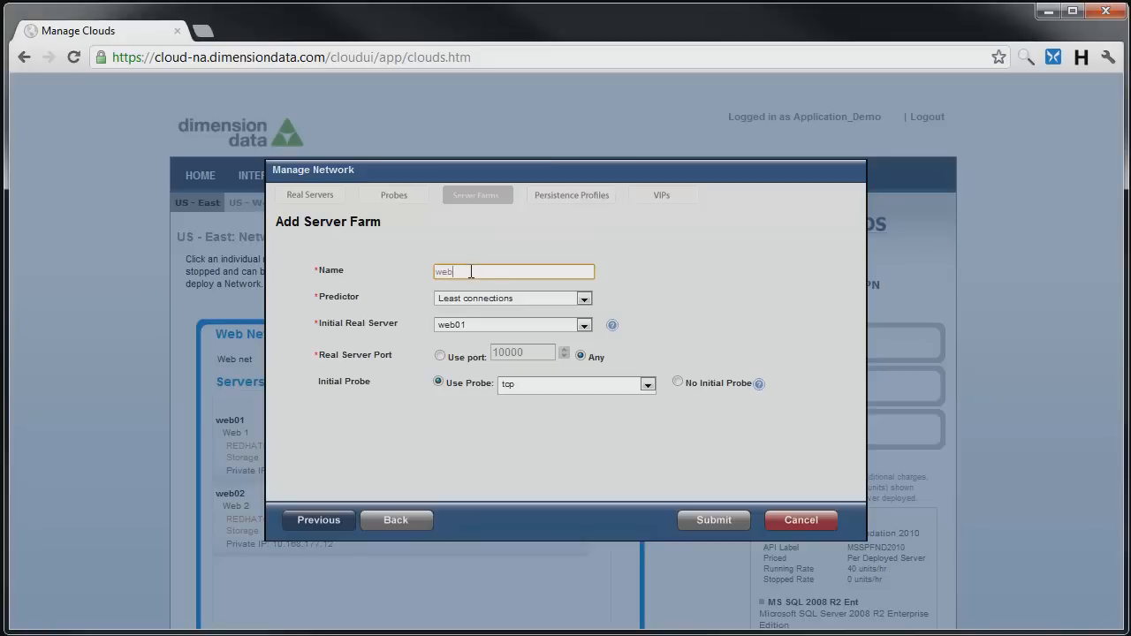
type("farm")
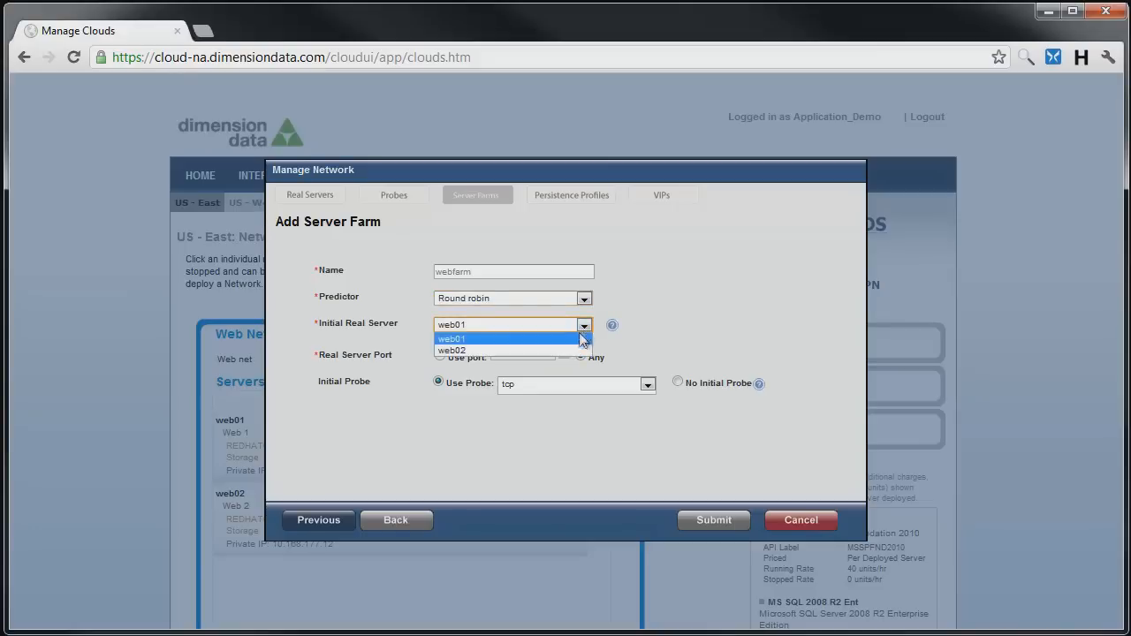
Step: Give webfarm web01 on port 80 with a tcp probe, and submit it
left_click(452, 350)
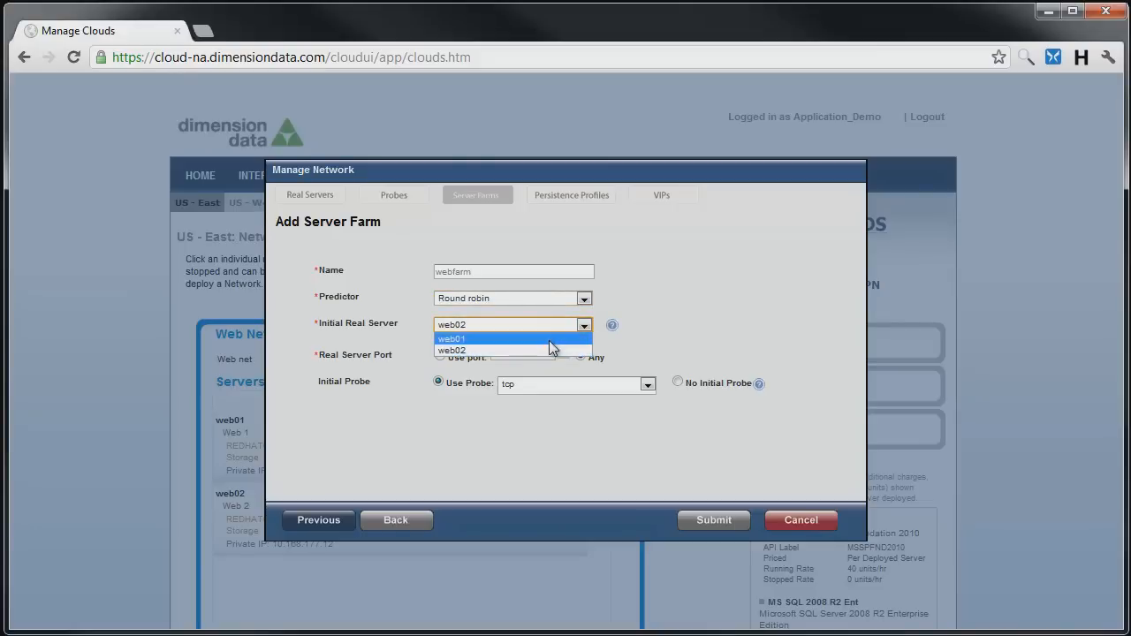
left_click(452, 338)
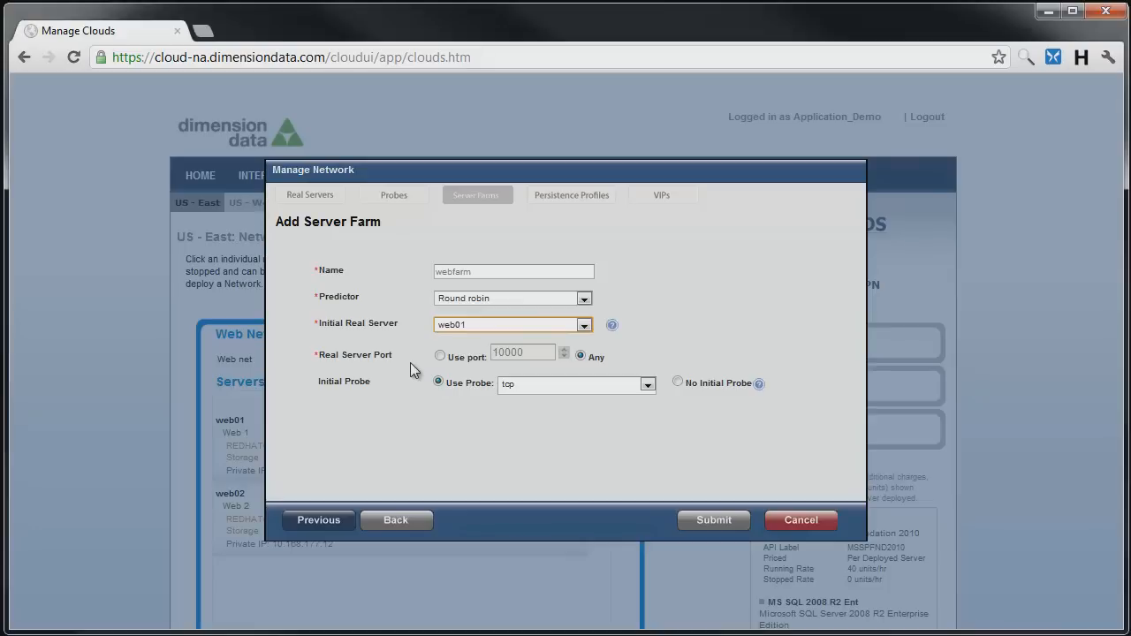
left_click(440, 355)
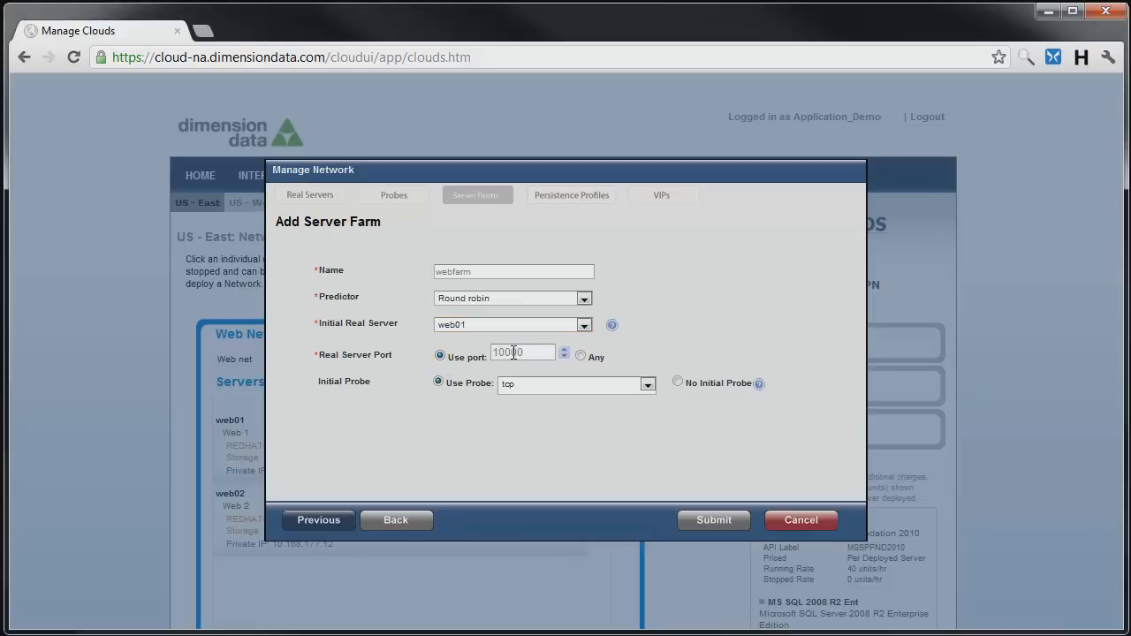
type("80")
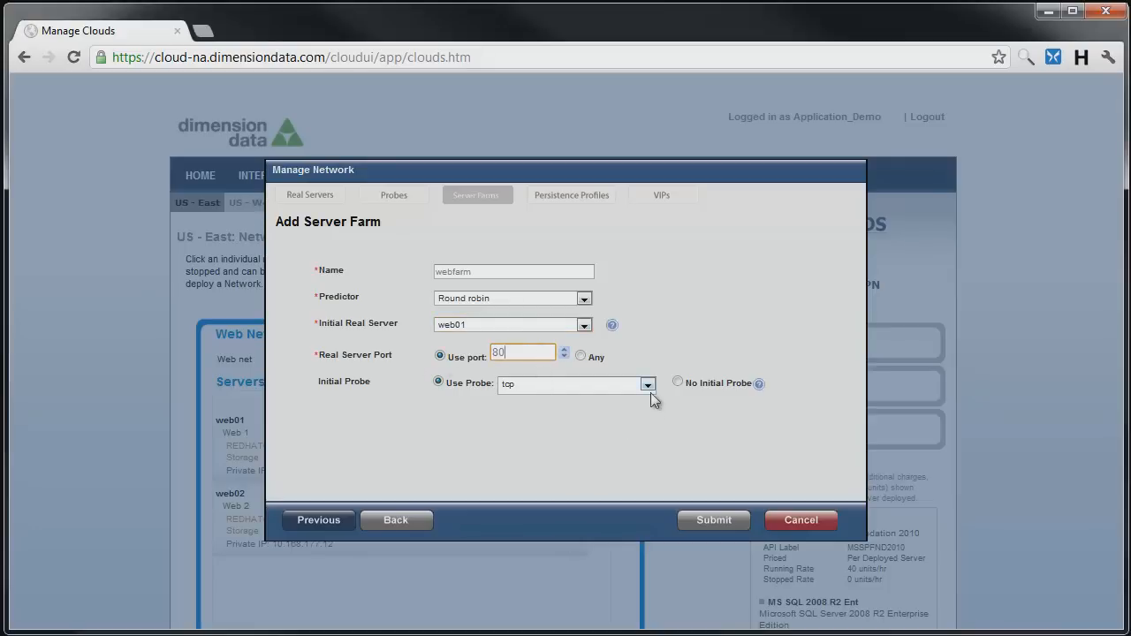
left_click(647, 384)
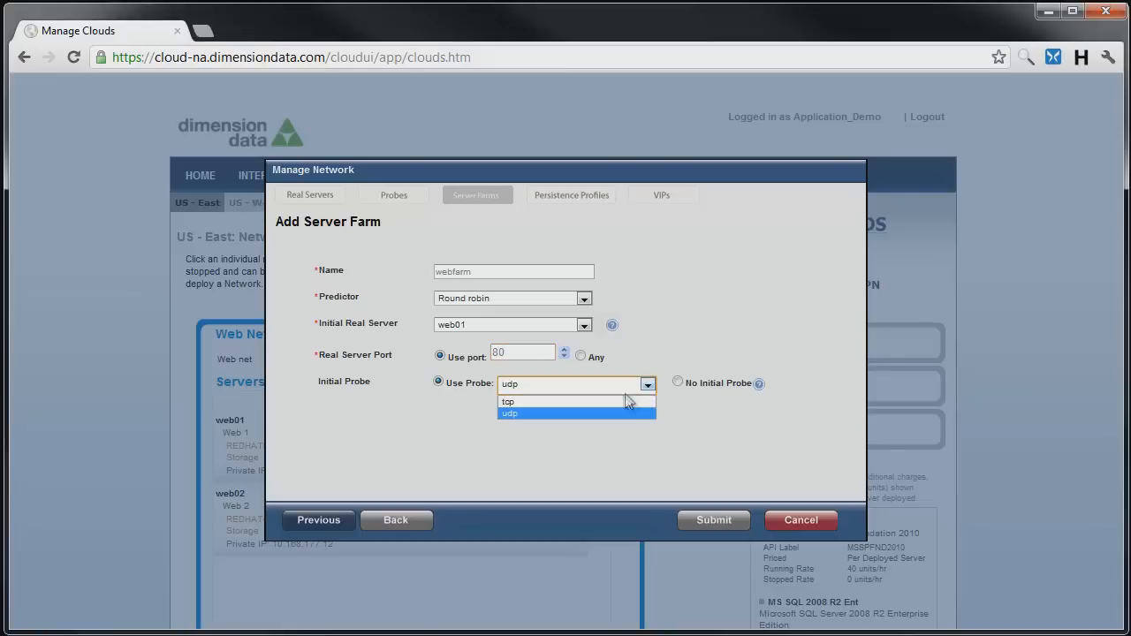
left_click(508, 401)
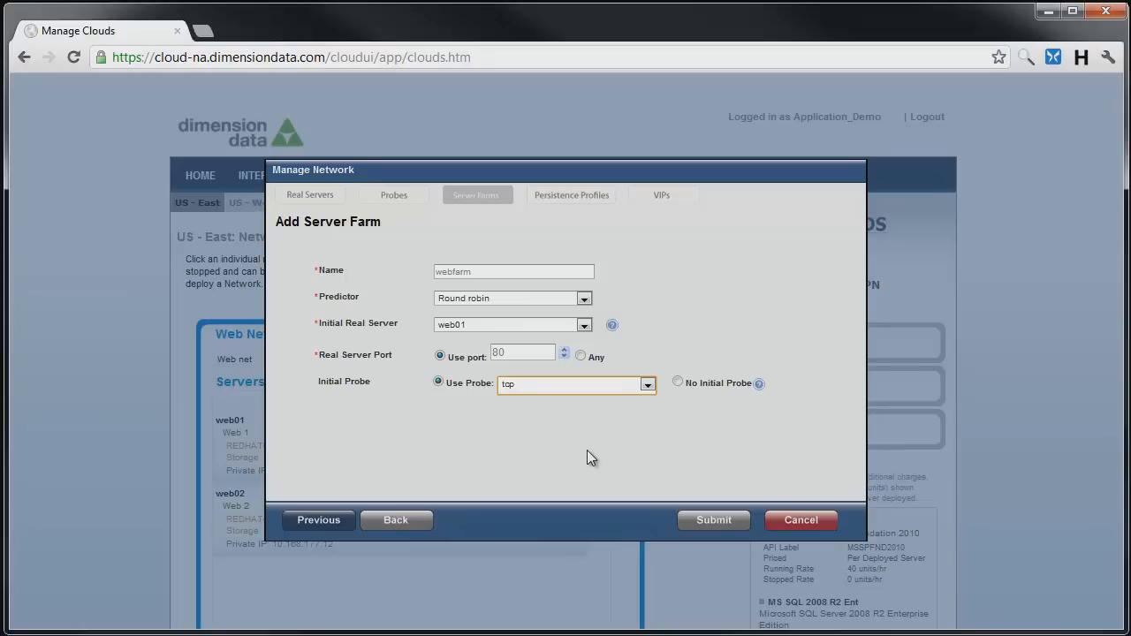
left_click(713, 519)
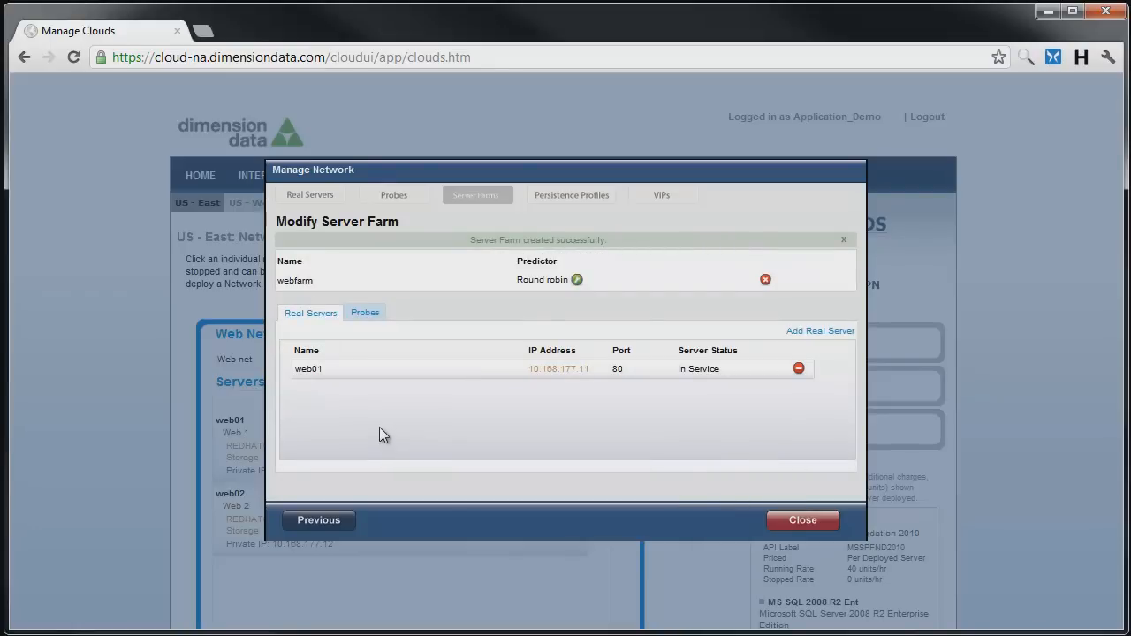
mouse_move(566, 391)
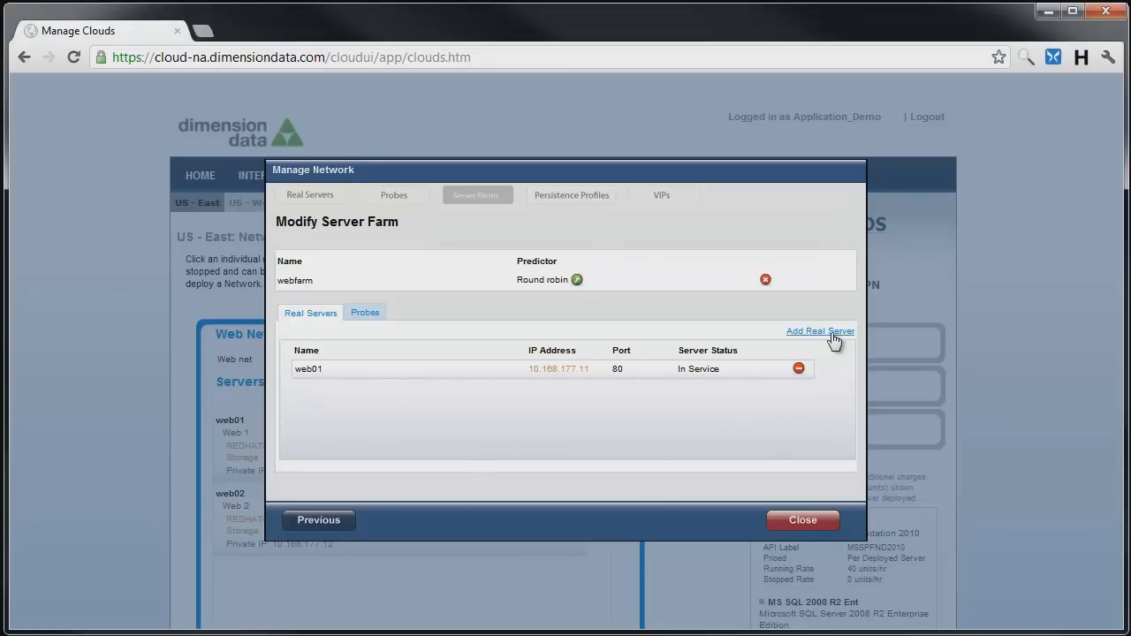
Step: Begin adding web02 to webfarm, replacing the port value with 80
left_click(820, 330)
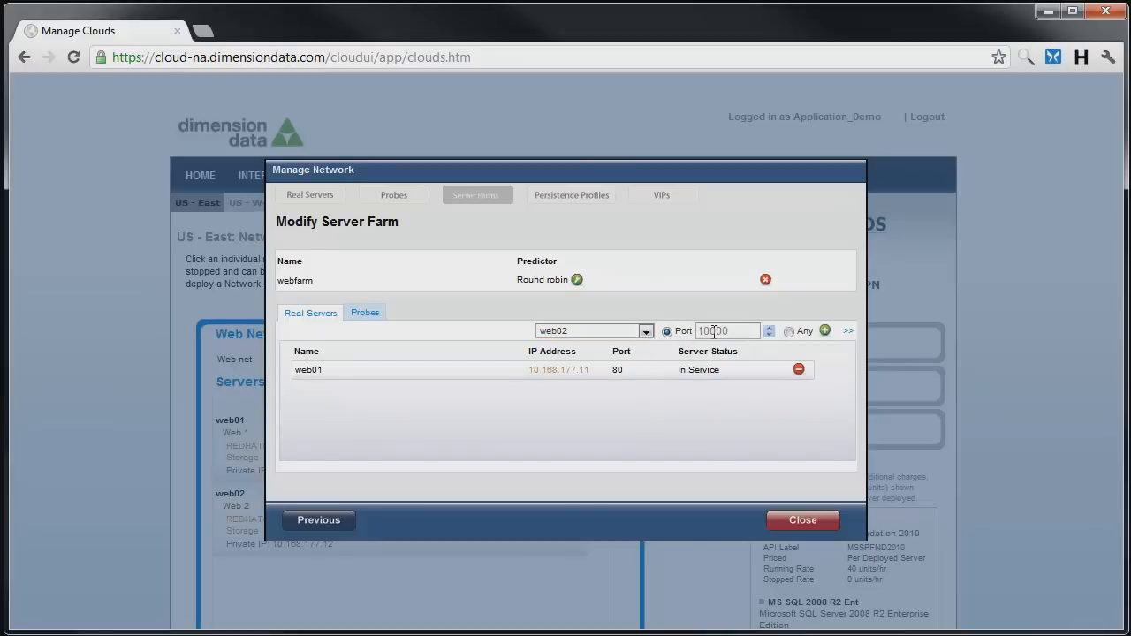
triple_click(726, 331)
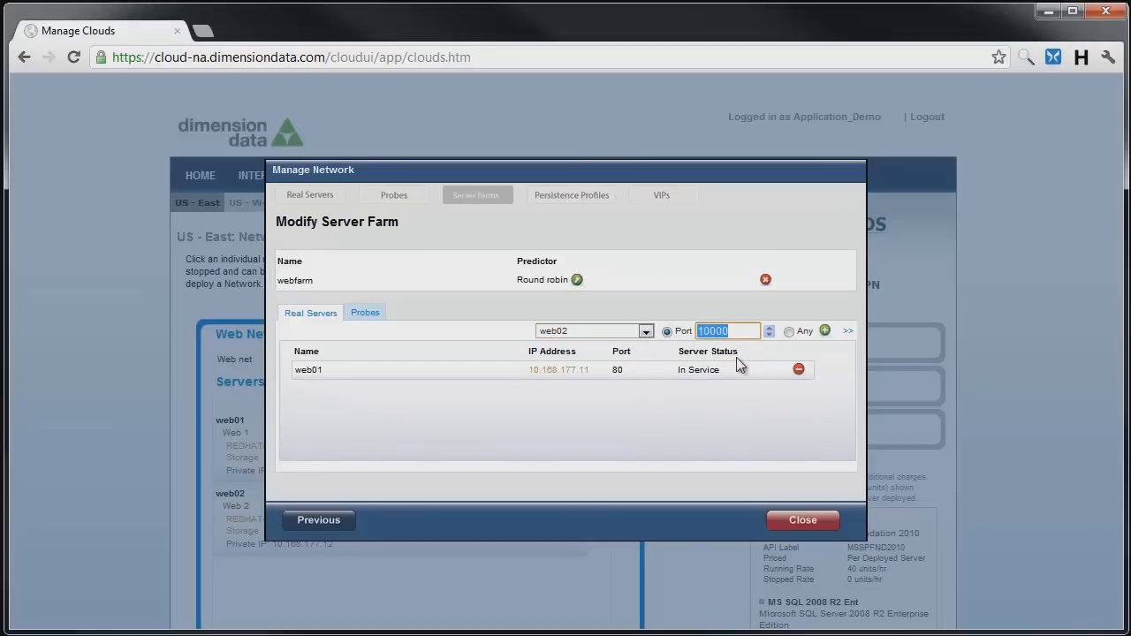
type("80")
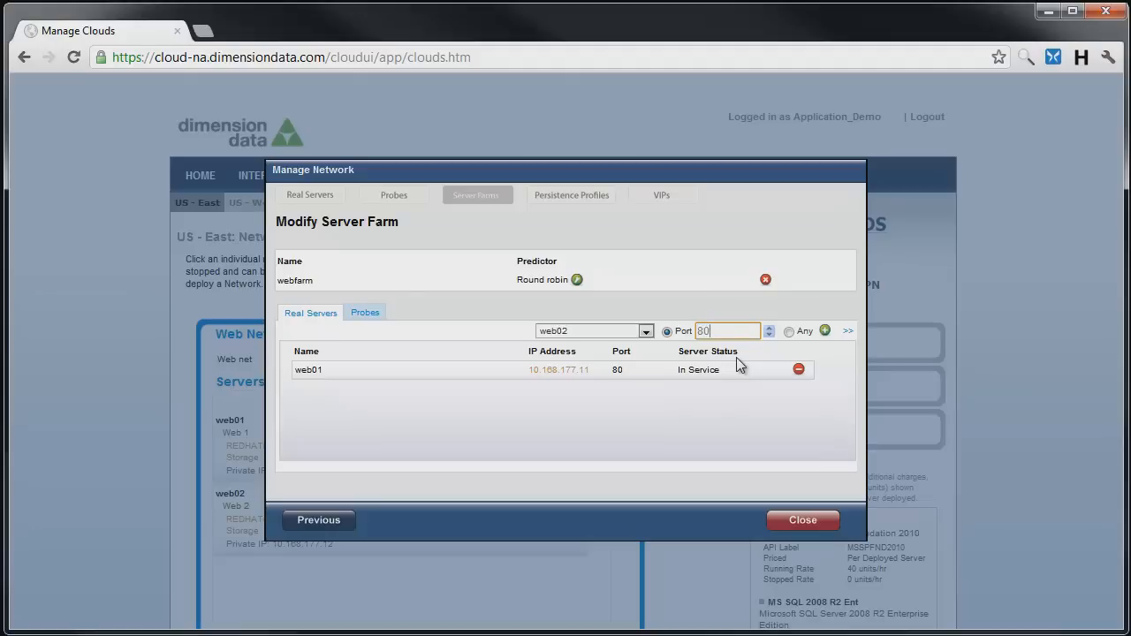
mouse_move(842, 371)
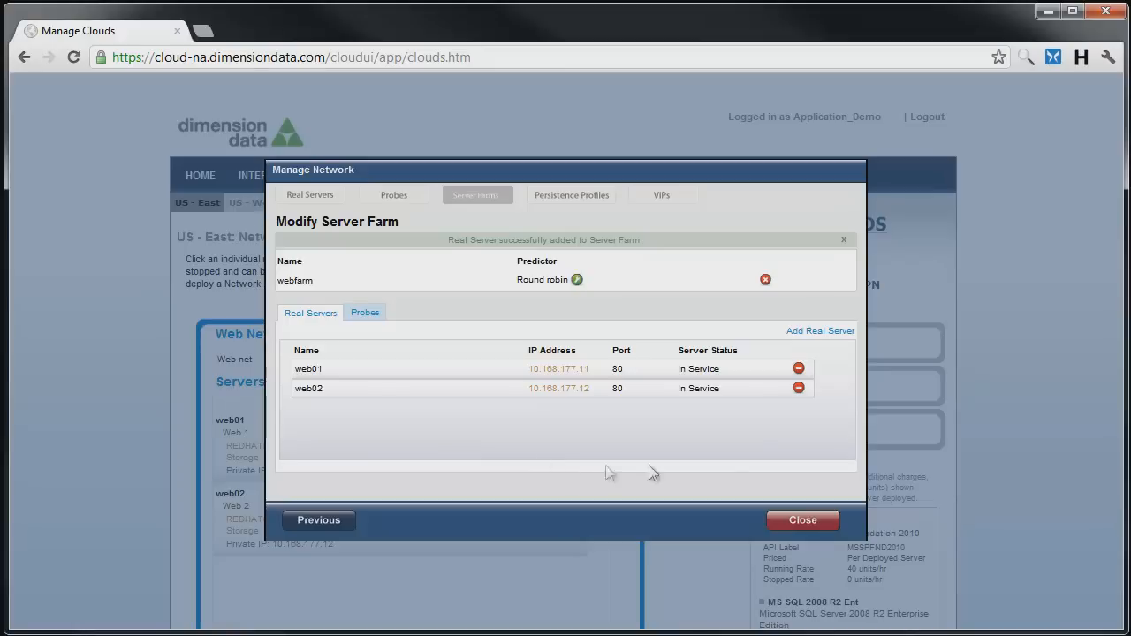
mouse_move(665, 198)
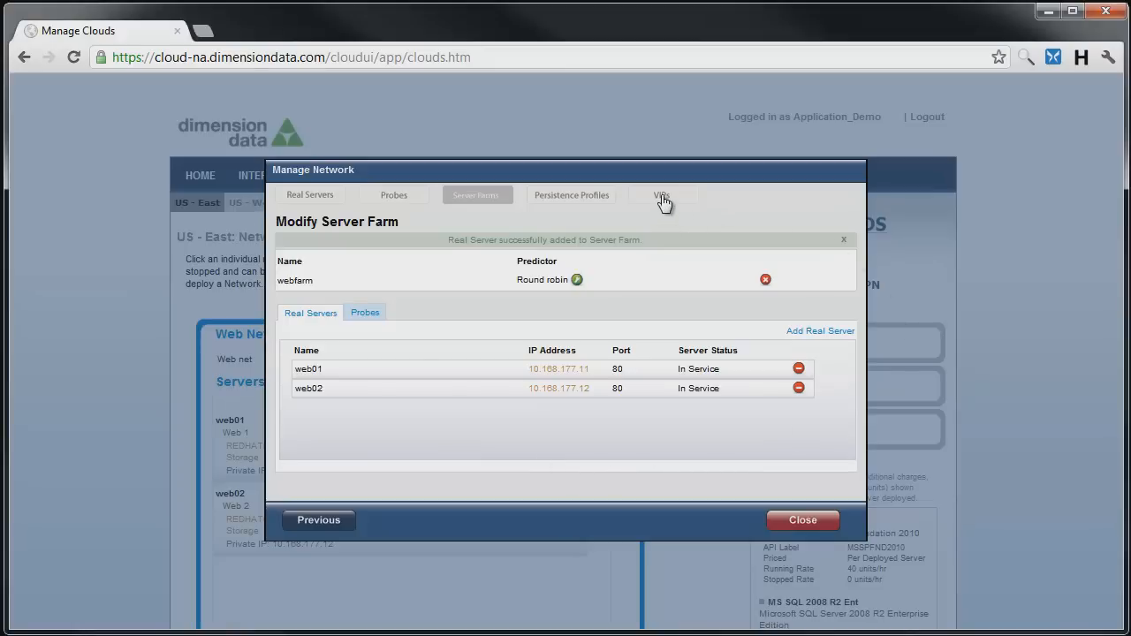
Step: Define VIP webvip targeting the webfarm server farm on port 80
left_click(662, 194)
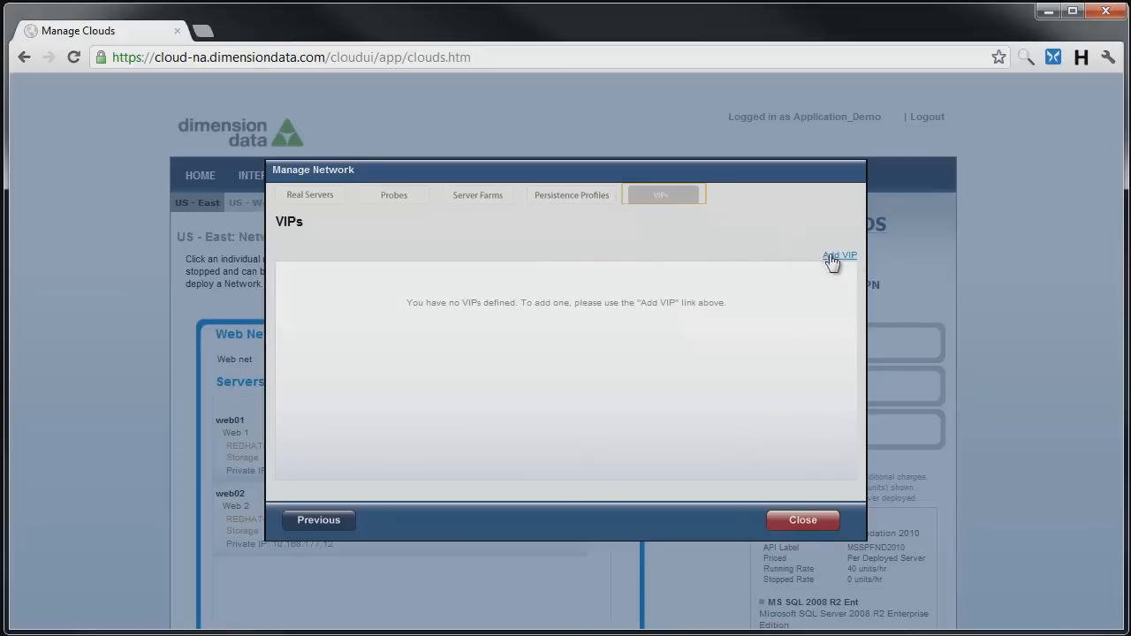
left_click(838, 255)
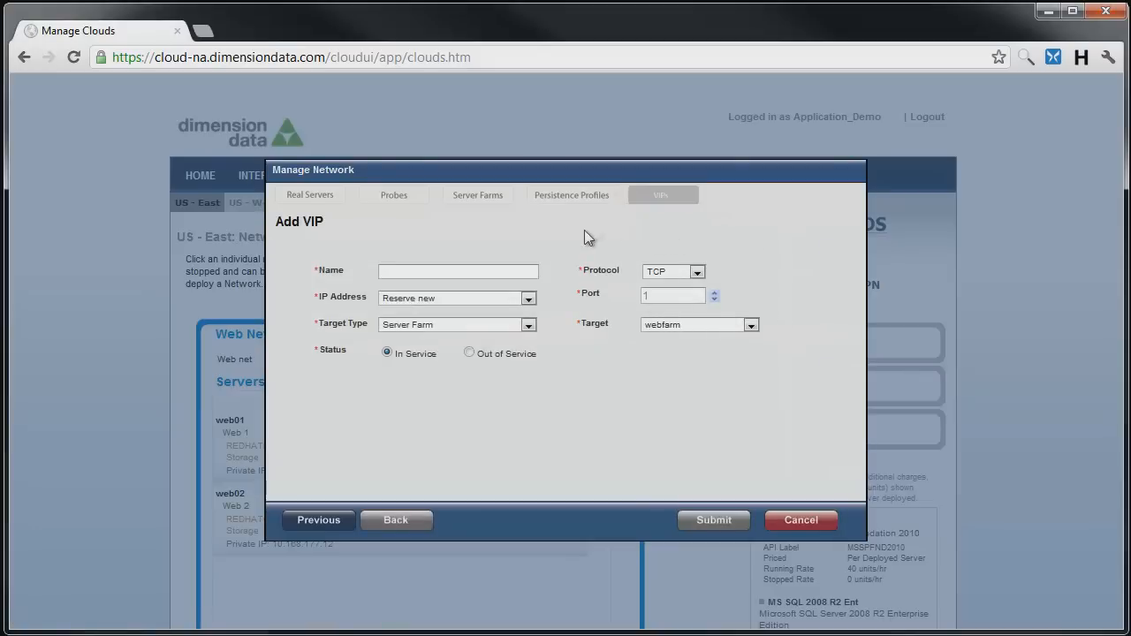
mouse_move(491, 236)
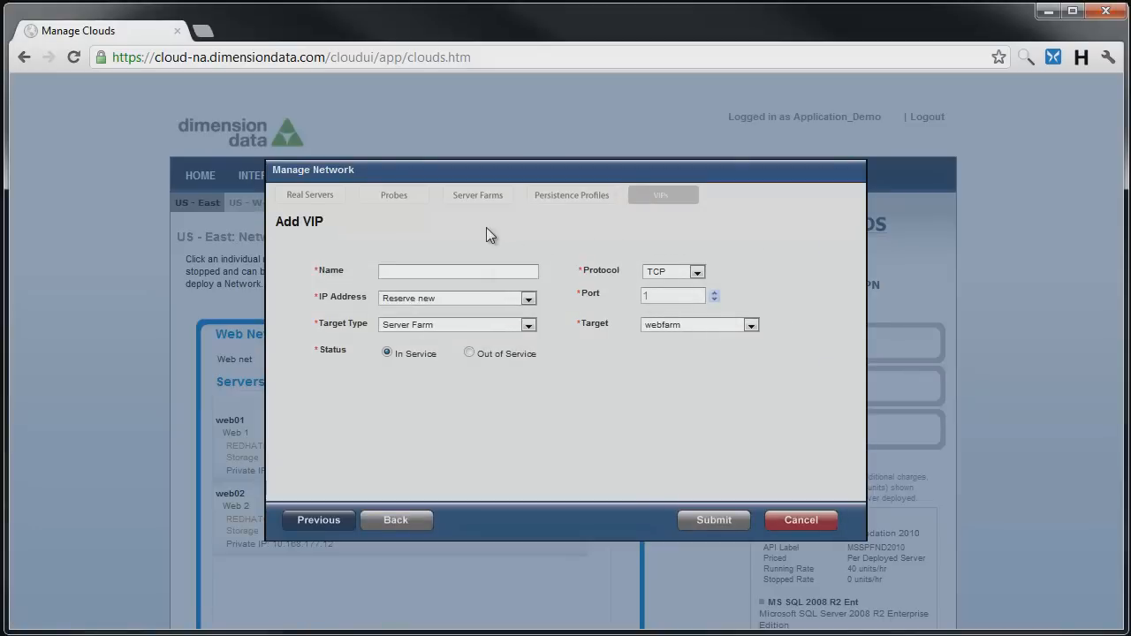
type("webvip")
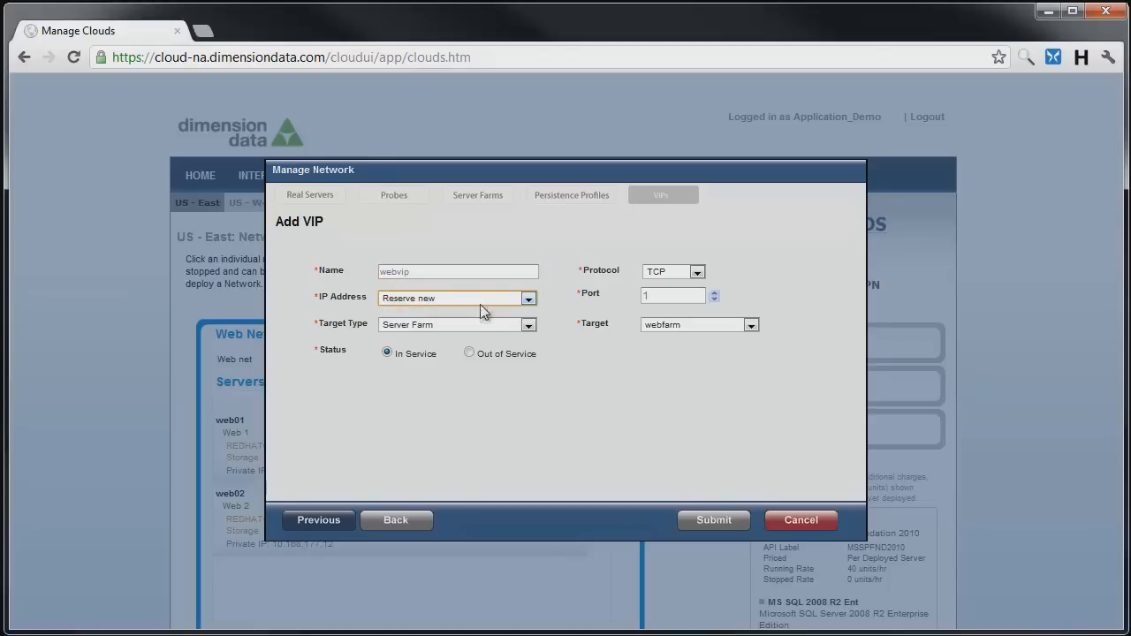
left_click(457, 324)
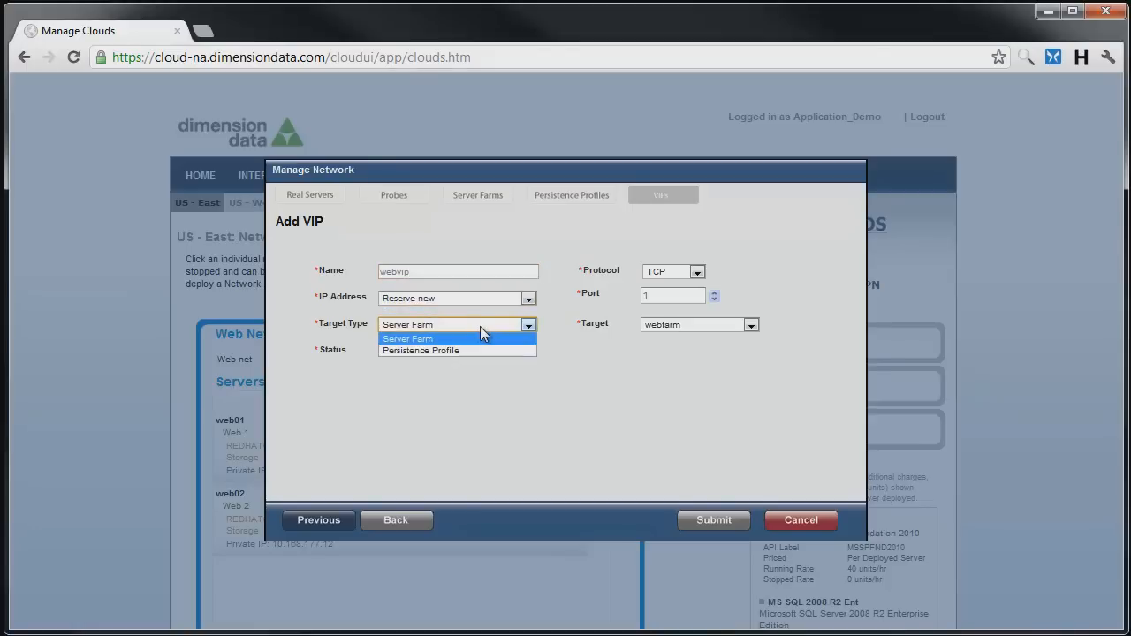
left_click(408, 338)
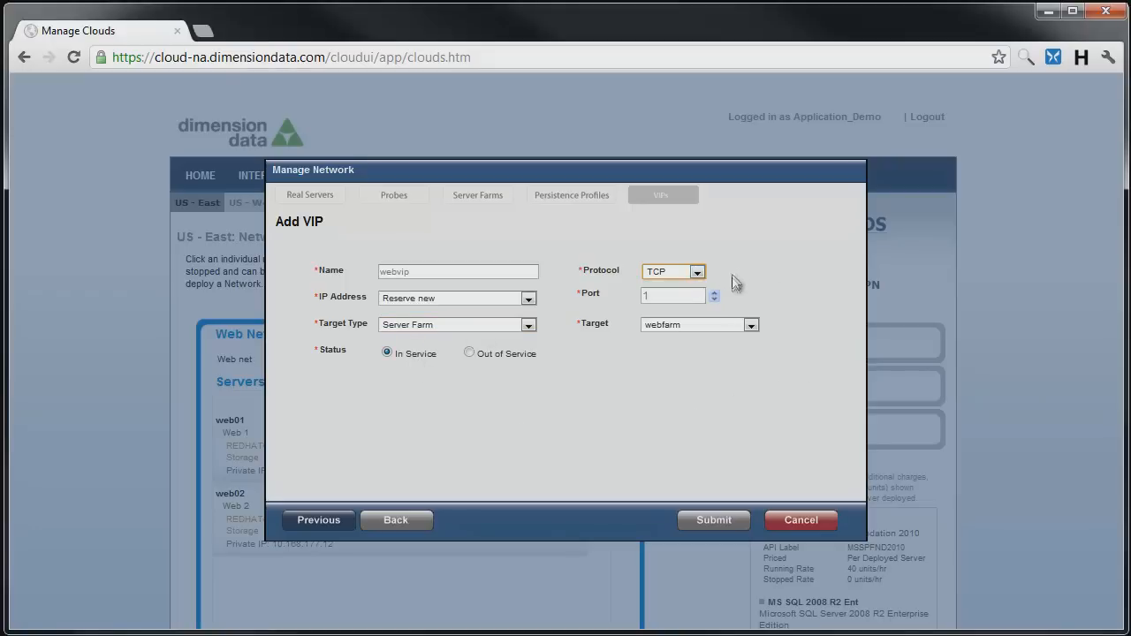
type("80")
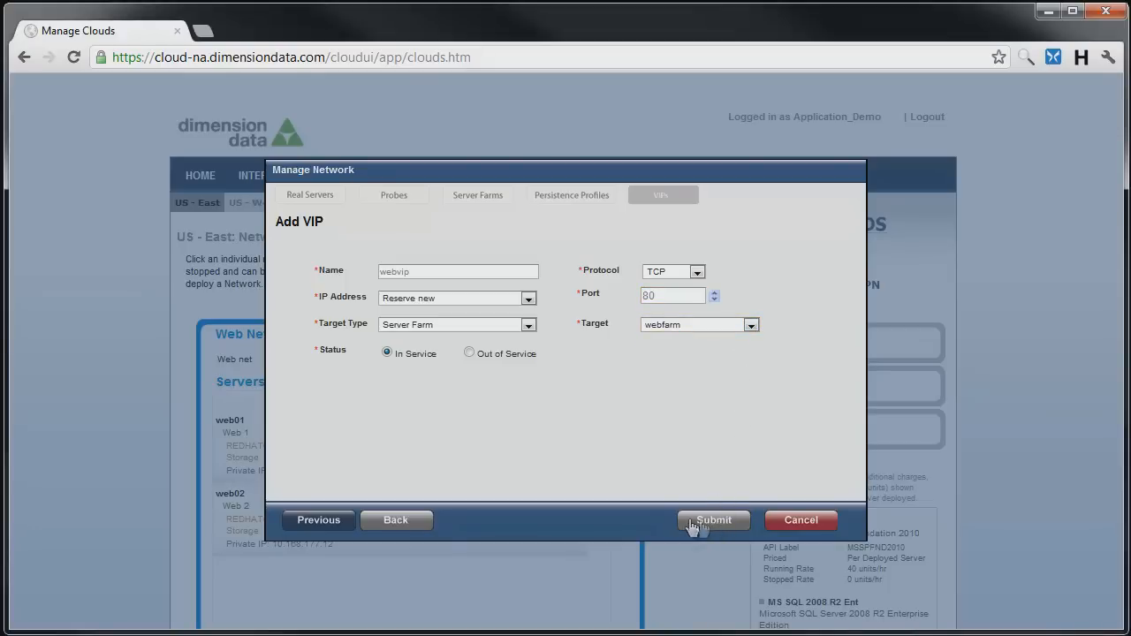
mouse_move(641, 520)
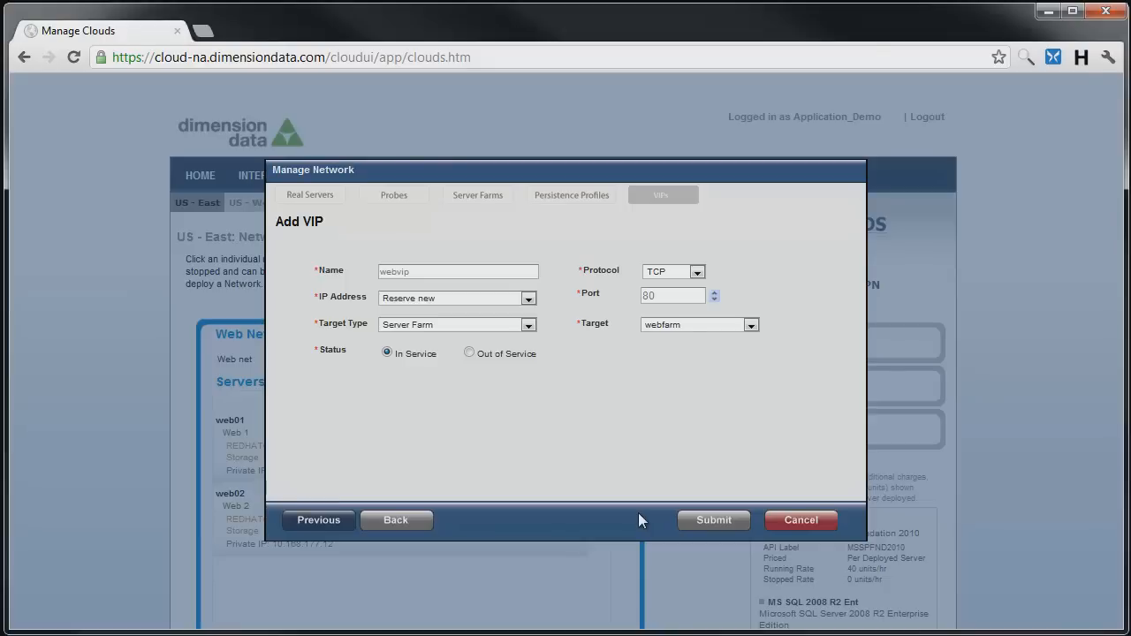
mouse_move(663, 461)
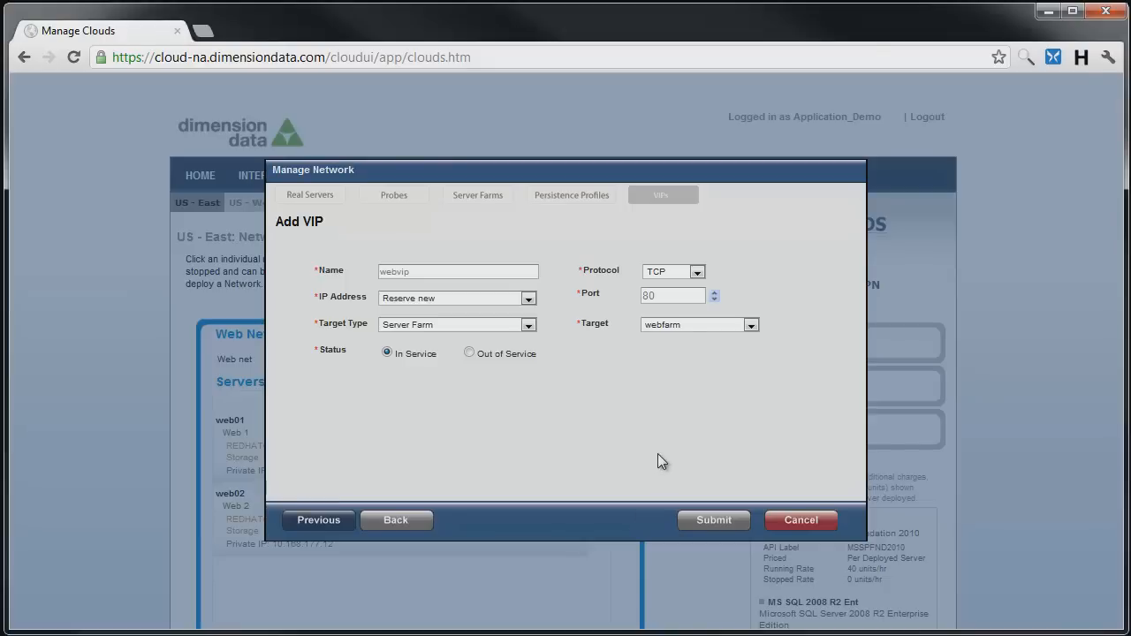
Step: Submit webvip, assigned 206.80.56.98, and switch to the Real Servers list
left_click(714, 519)
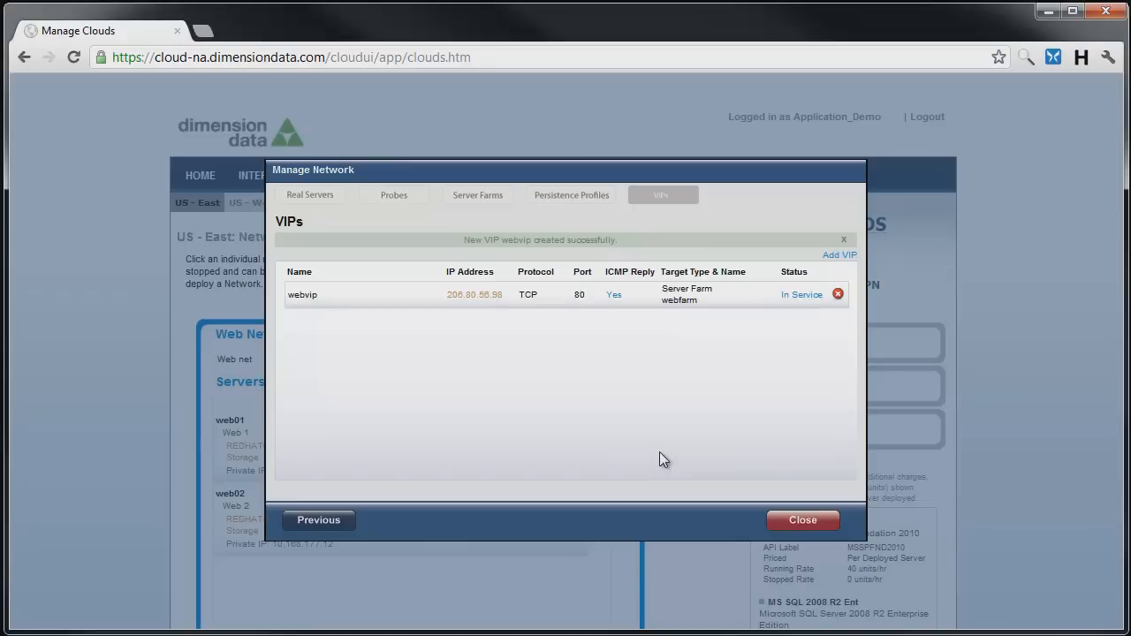
mouse_move(483, 309)
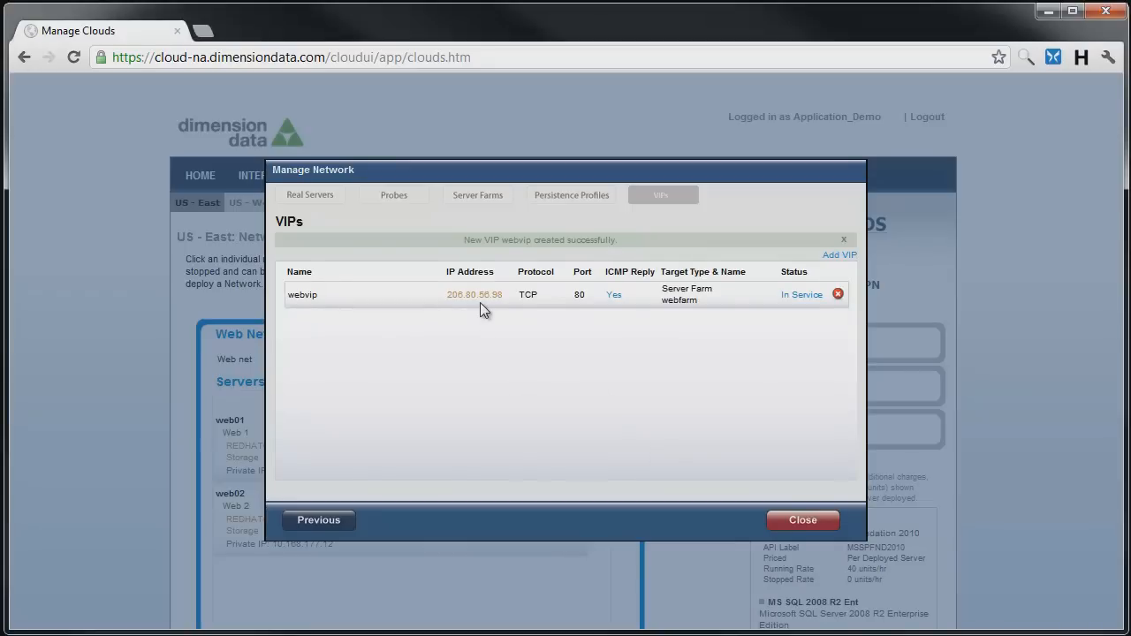
left_click(843, 240)
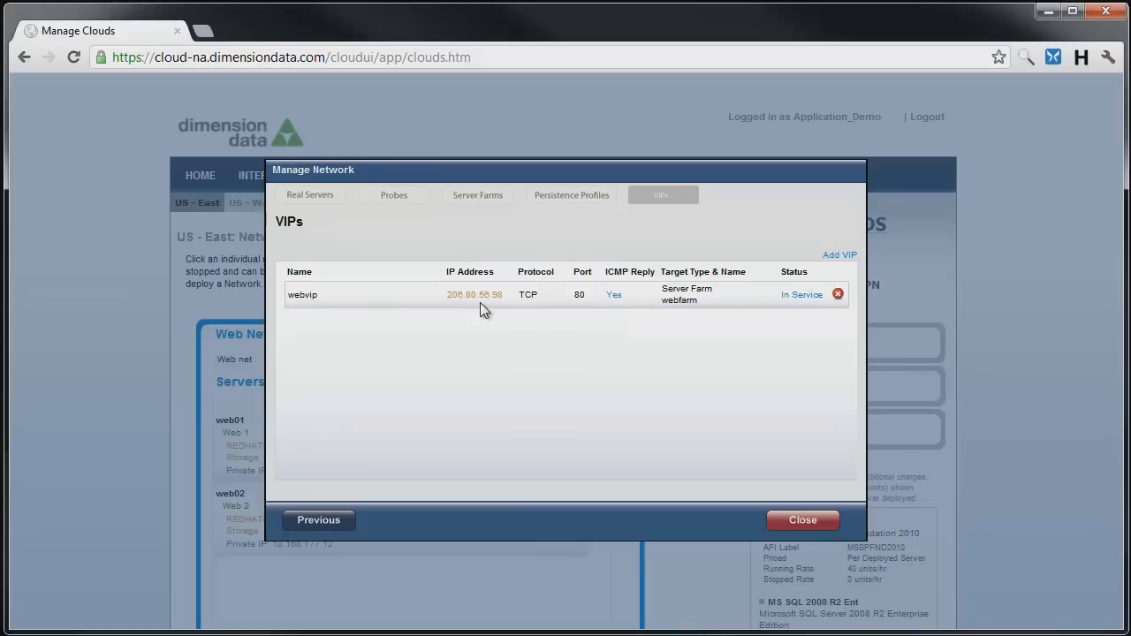
mouse_move(641, 386)
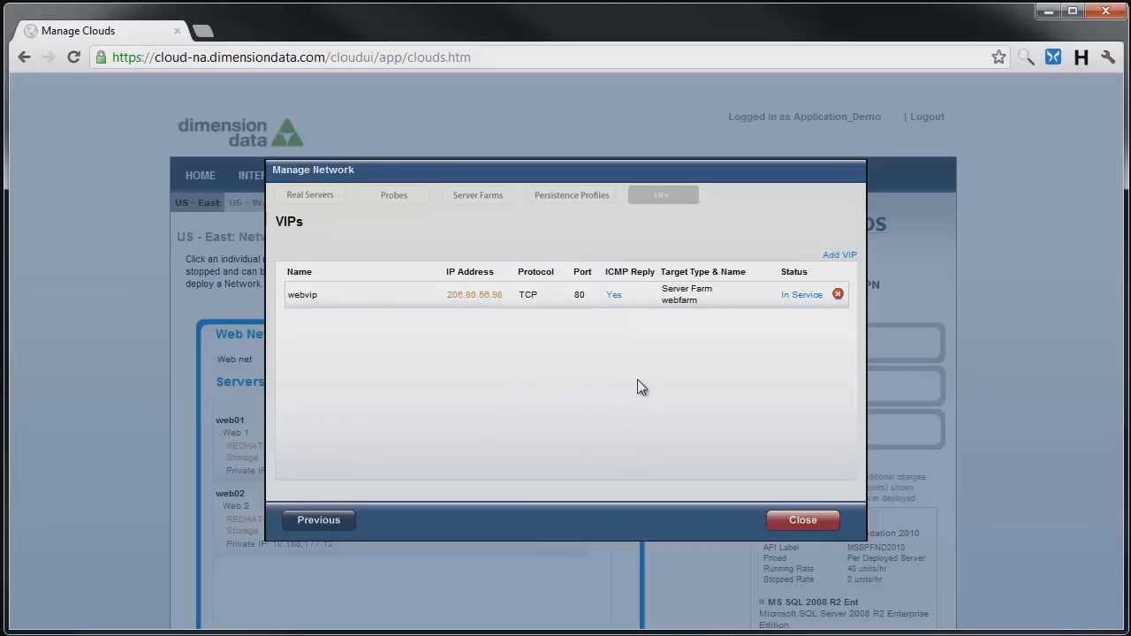
left_click(309, 194)
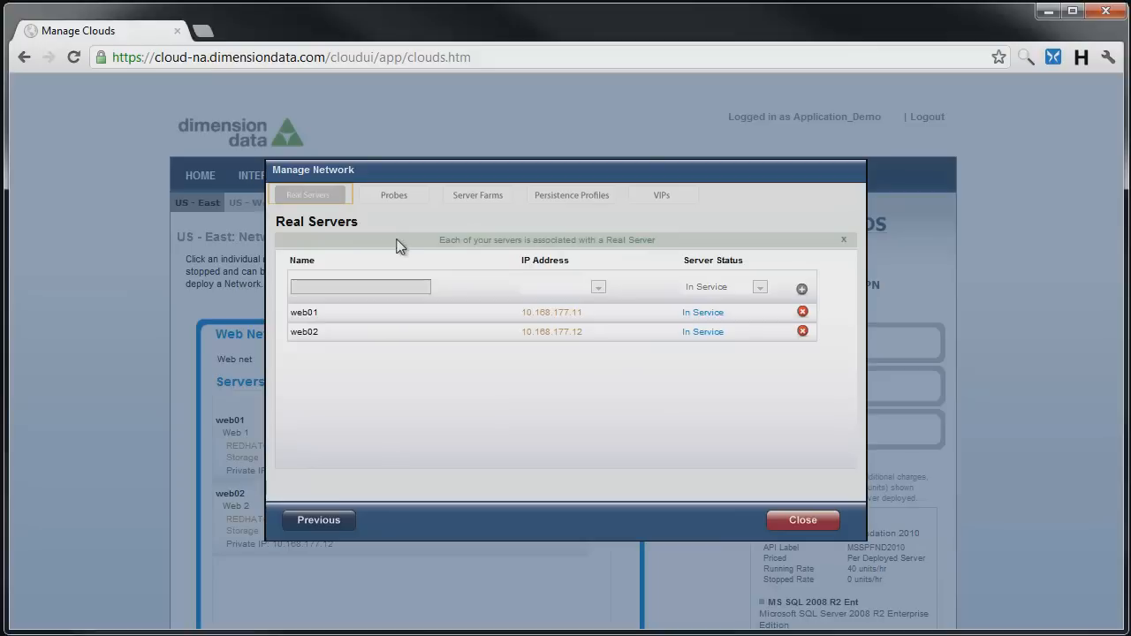
left_click(478, 195)
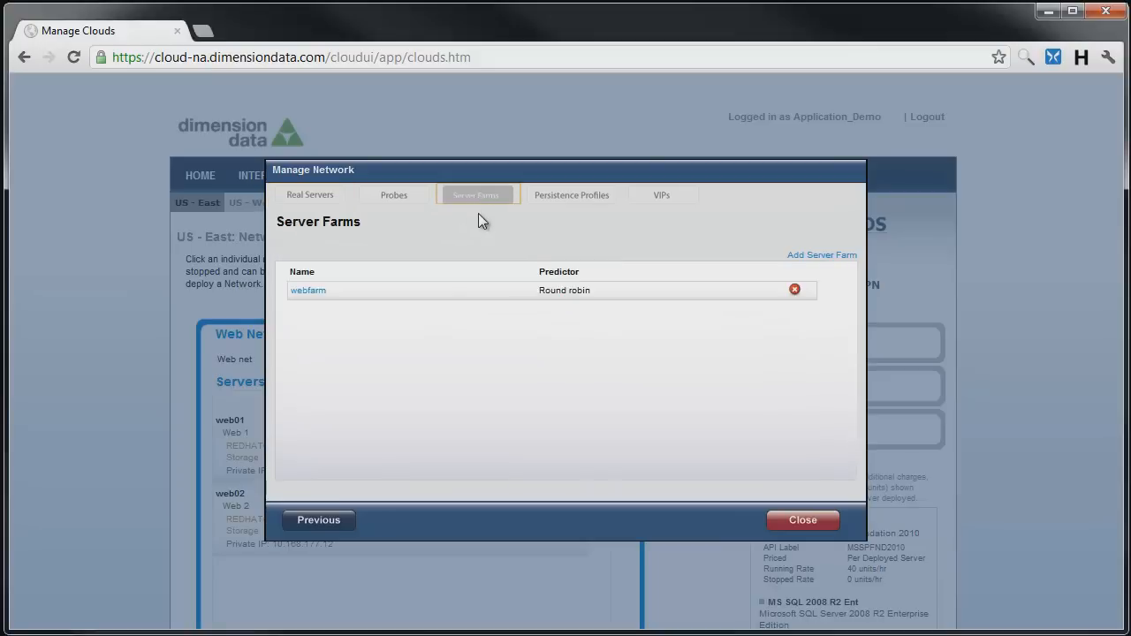
left_click(308, 290)
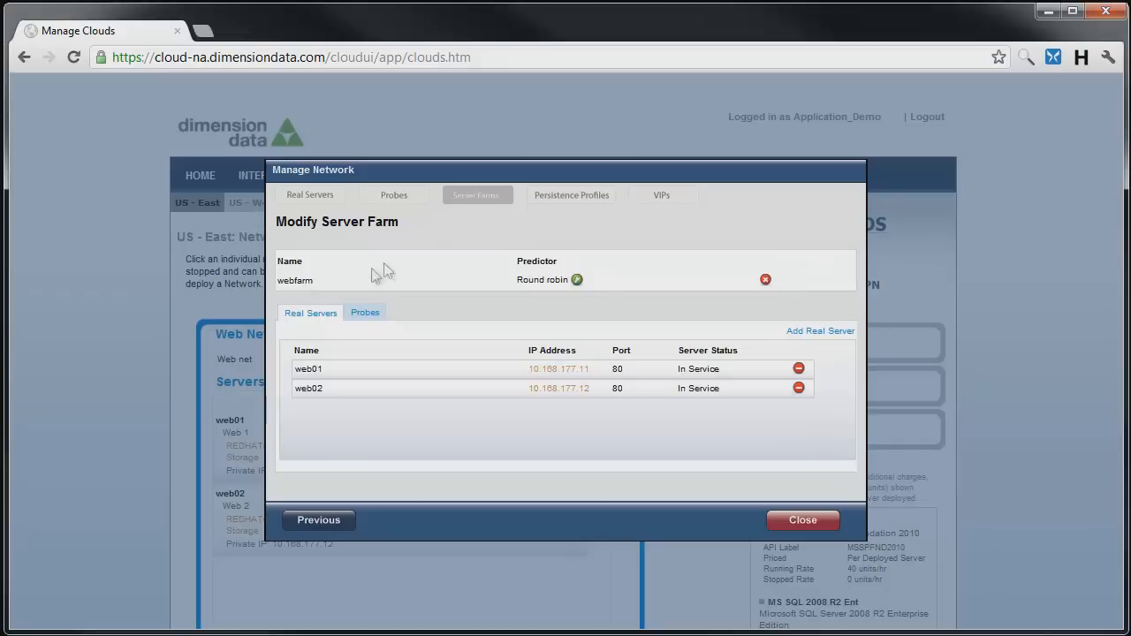
mouse_move(617, 245)
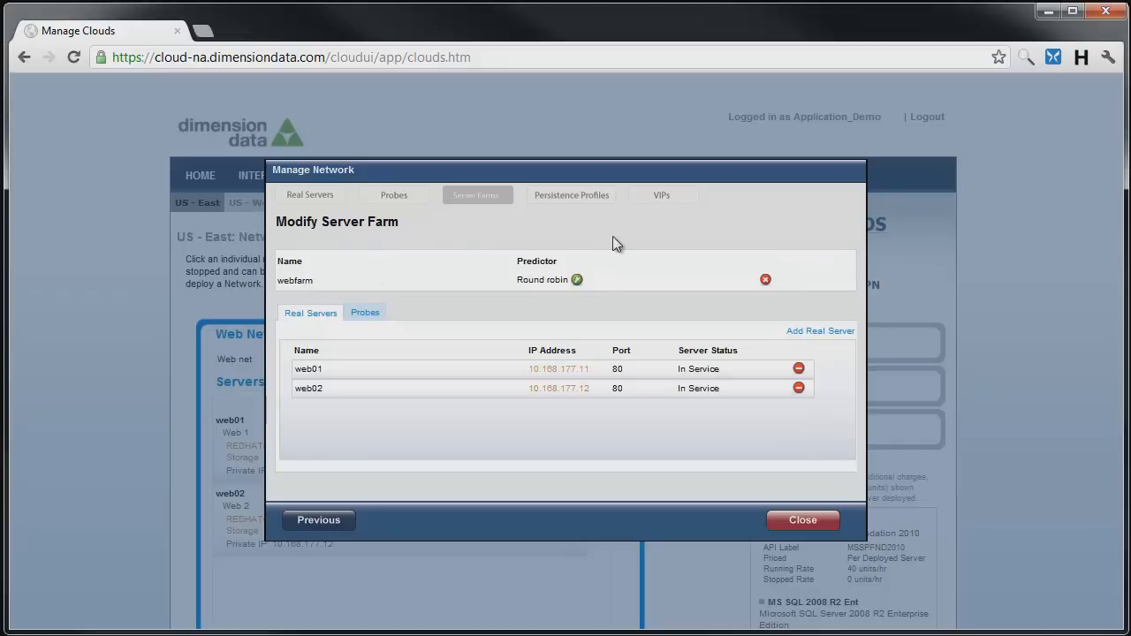
mouse_move(430, 230)
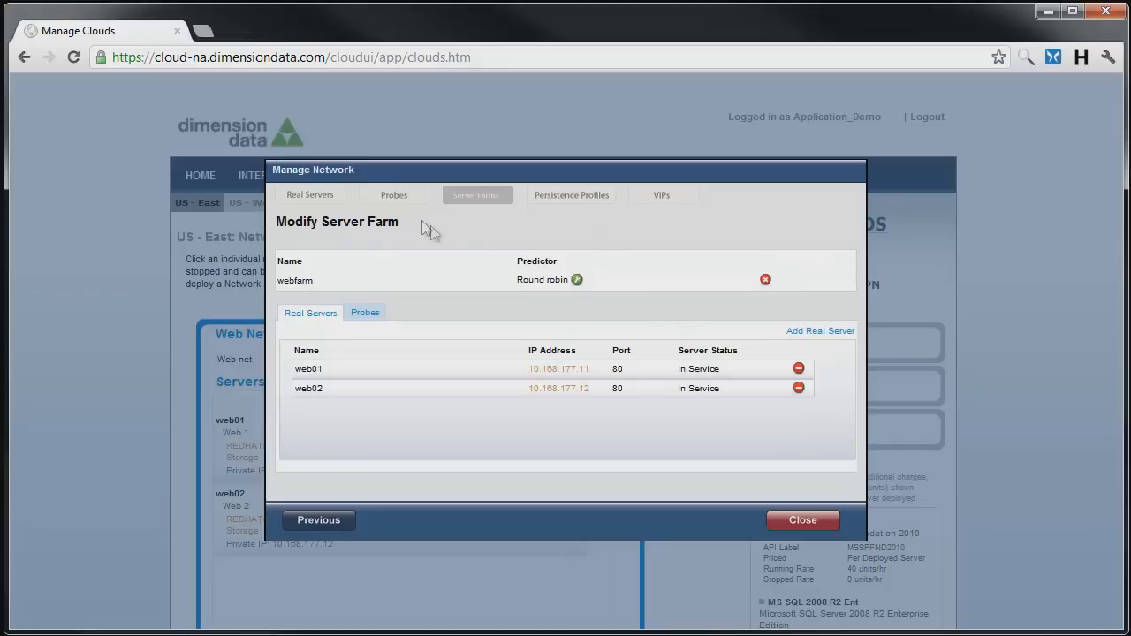
left_click(309, 194)
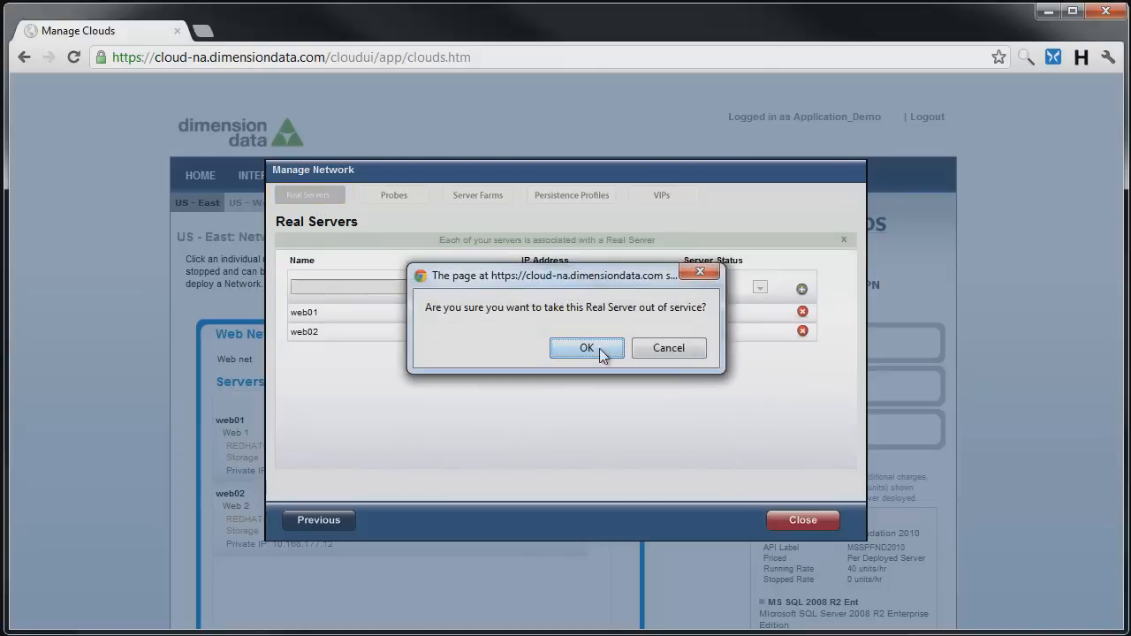
left_click(587, 347)
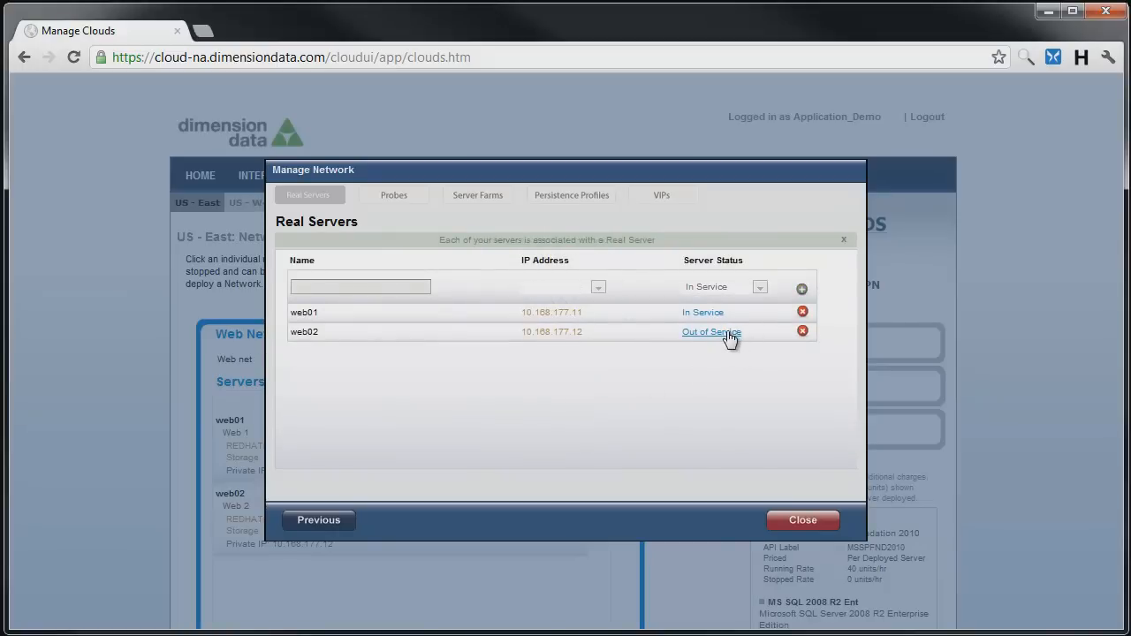
left_click(712, 331)
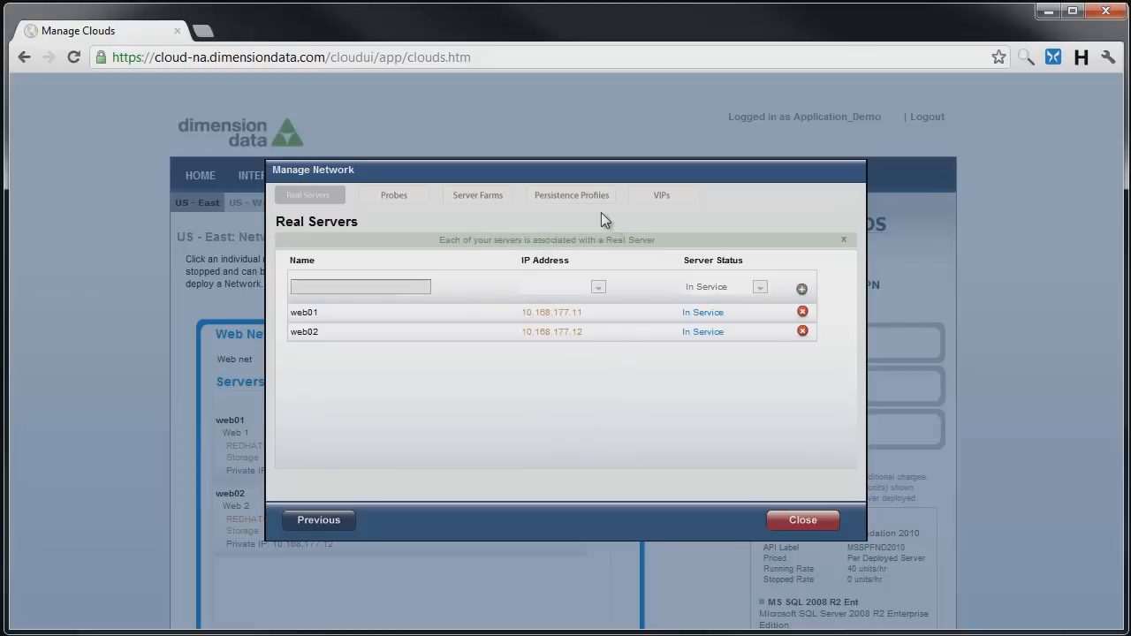
Step: View Persistence Profiles and Probes, cancel a new probe, close, and collapse Web Network
left_click(572, 195)
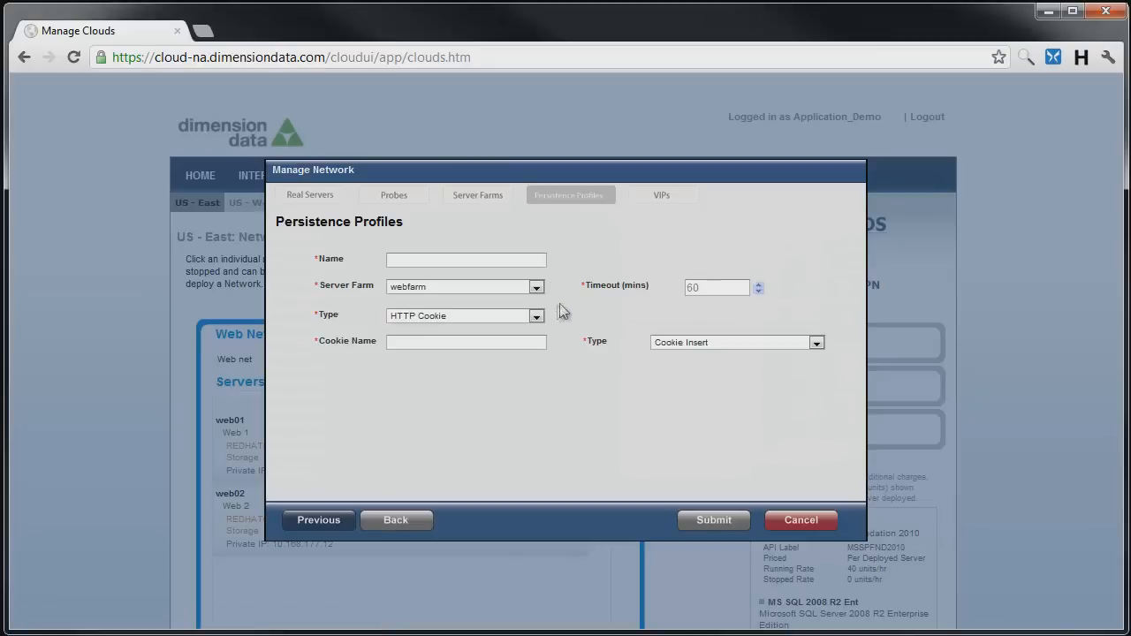
mouse_move(610, 238)
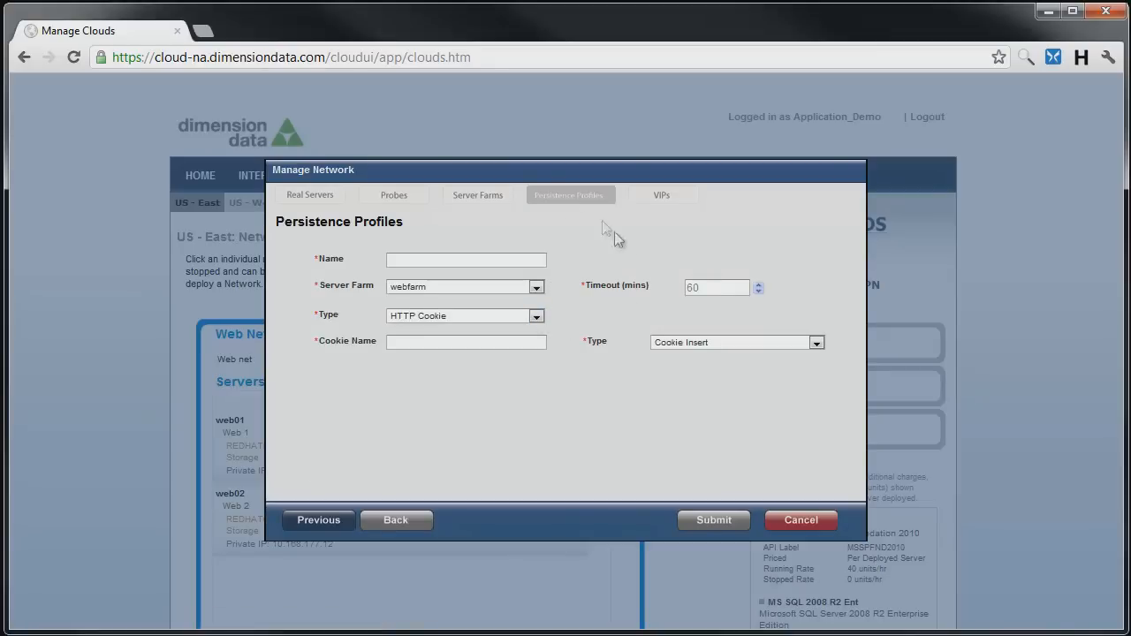
left_click(393, 195)
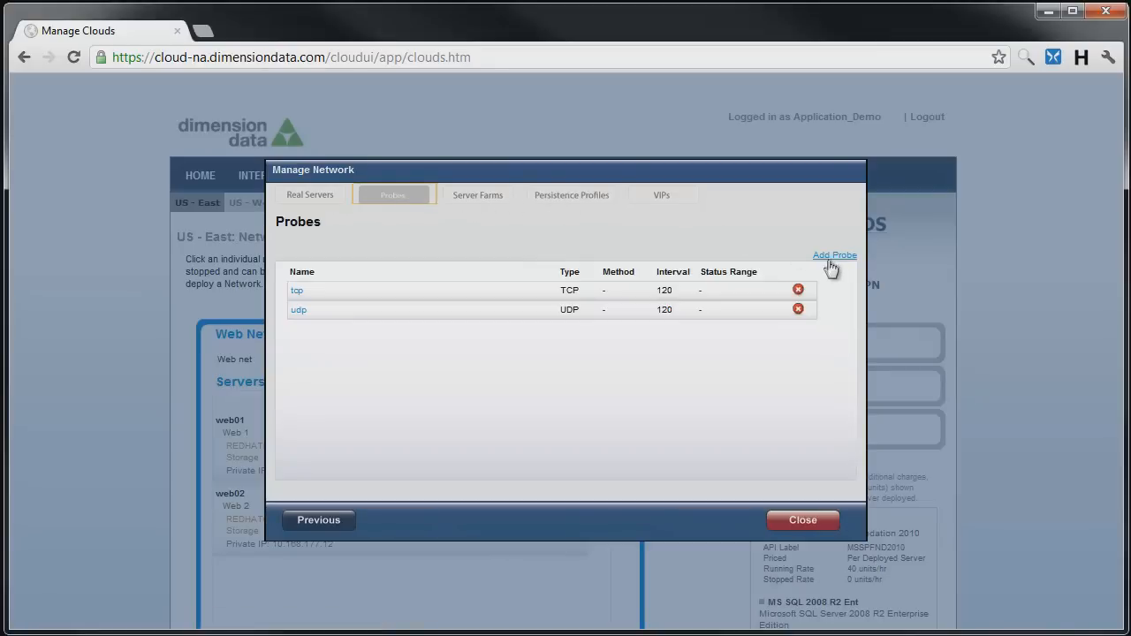
left_click(833, 255)
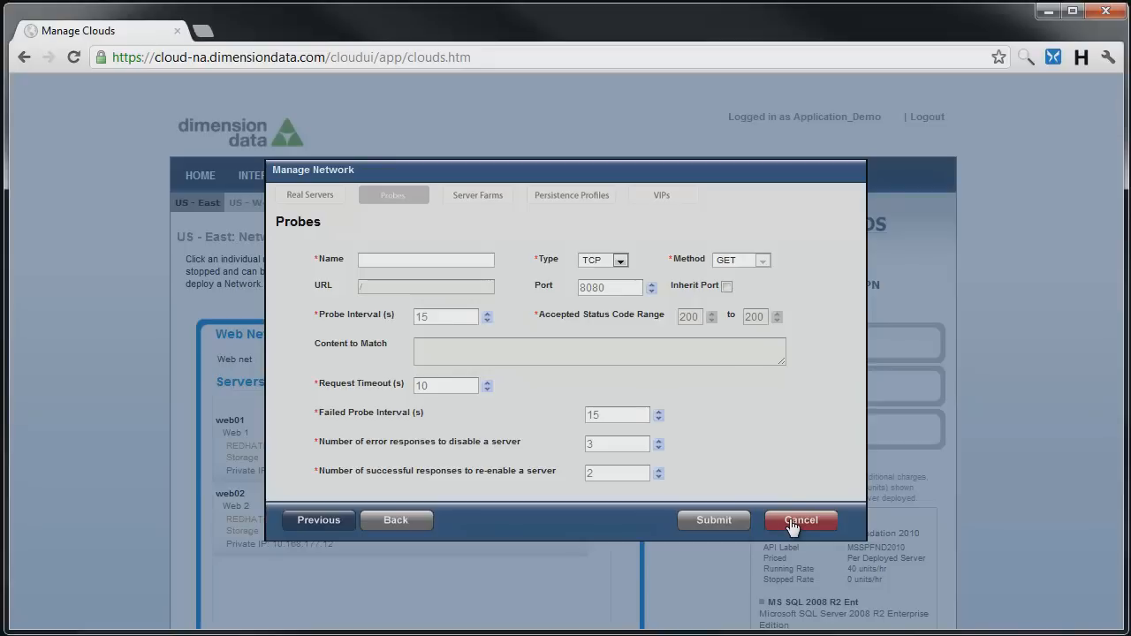
left_click(800, 520)
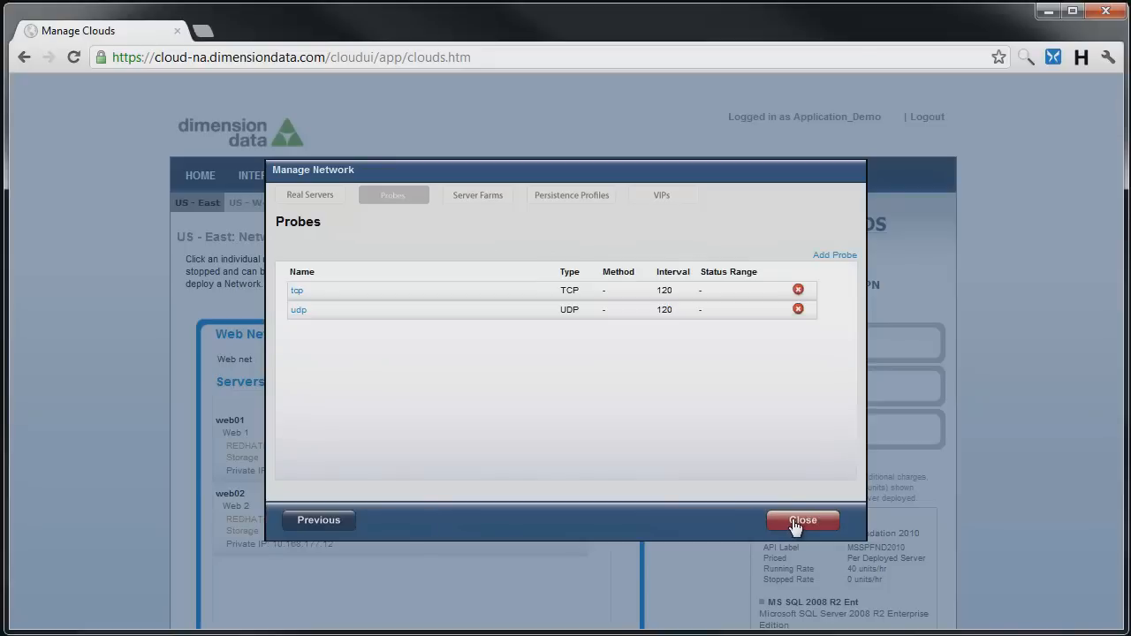
left_click(802, 520)
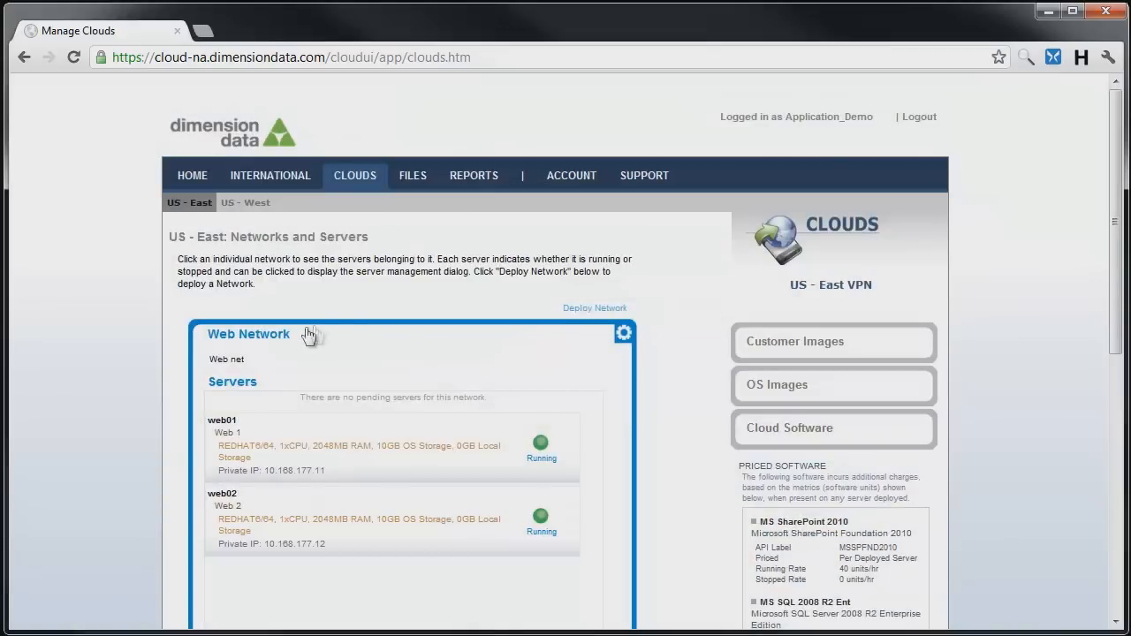
left_click(248, 334)
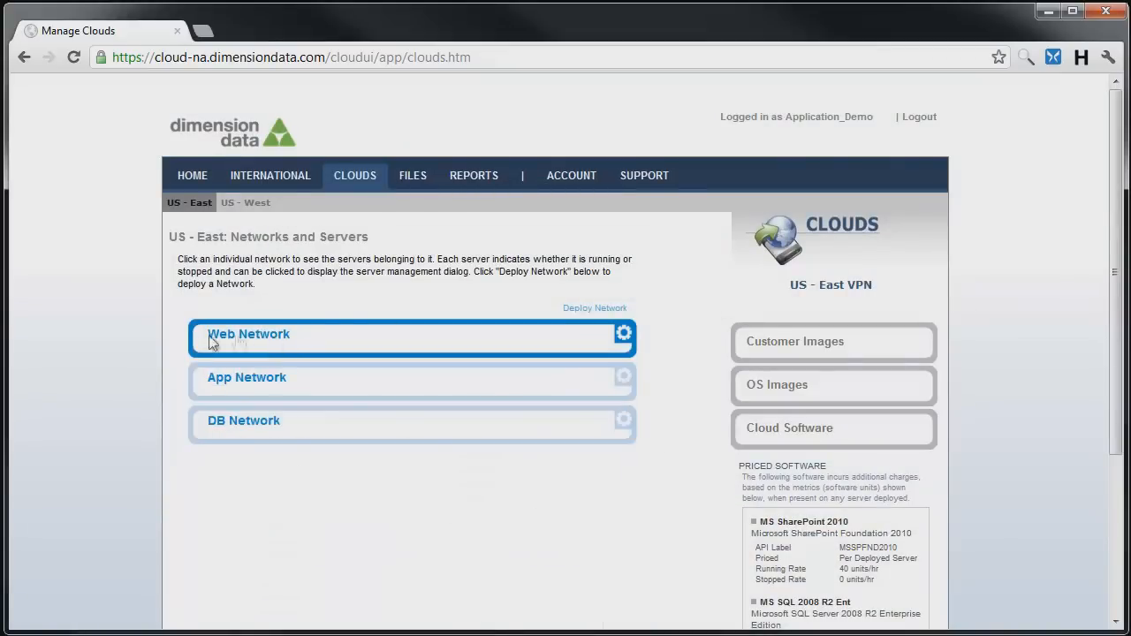